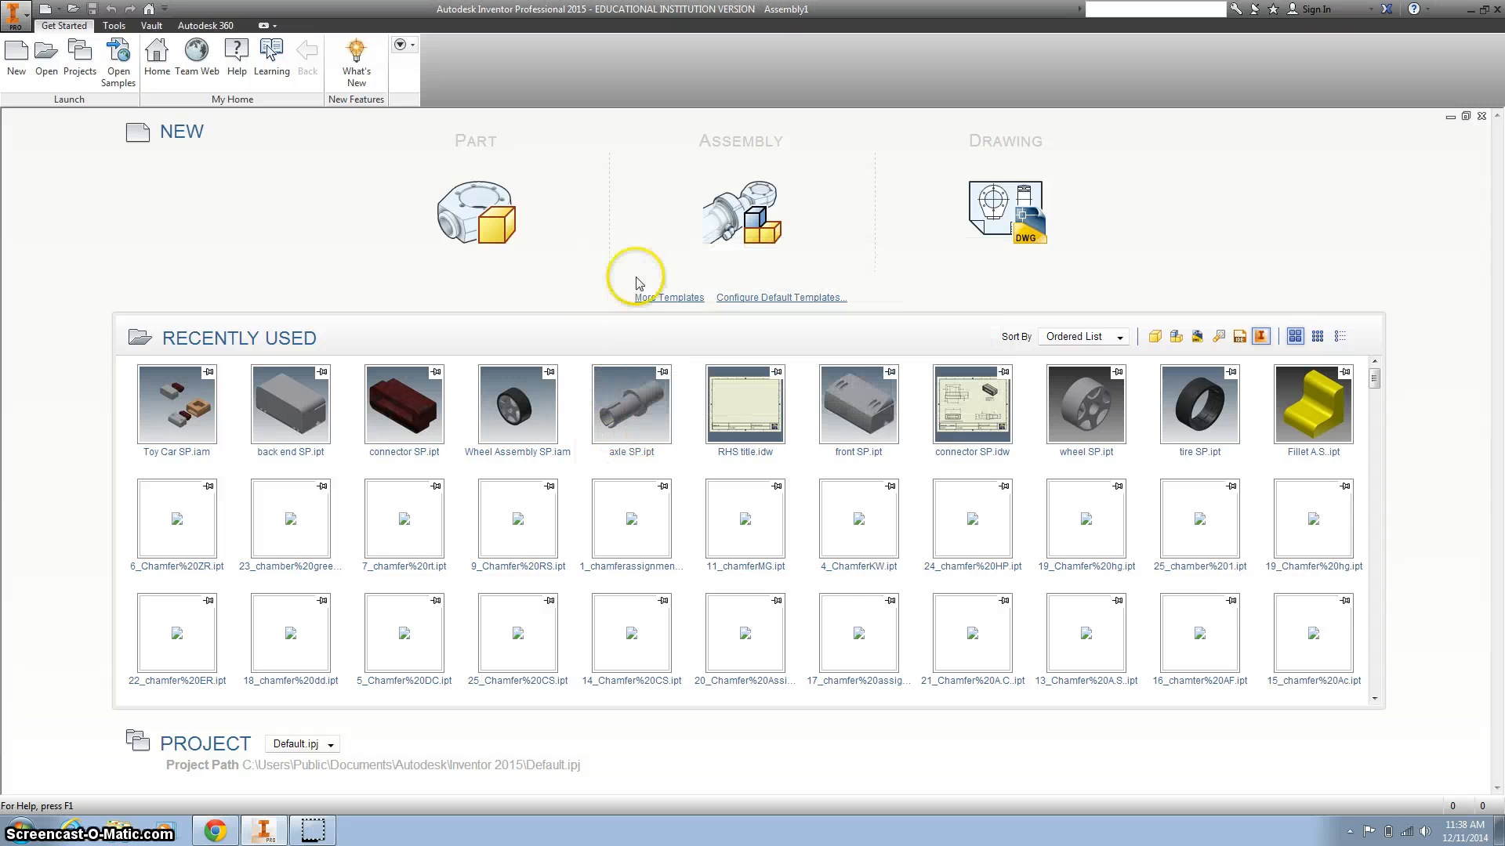
mouse_move(734, 204)
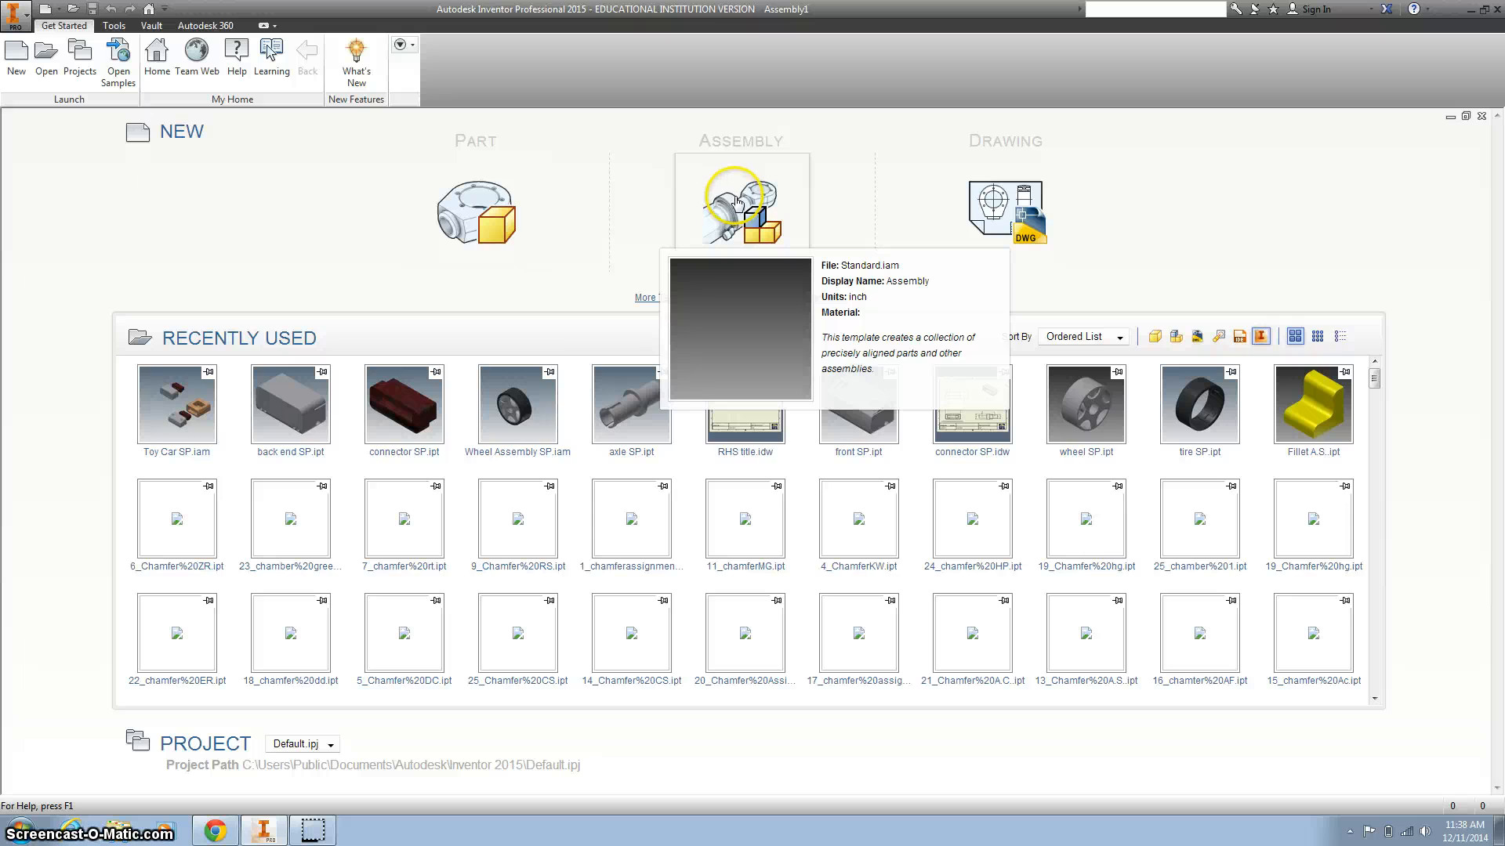
Create a new assembly, Assembly2, from the Standard.iam template
left_click(738, 203)
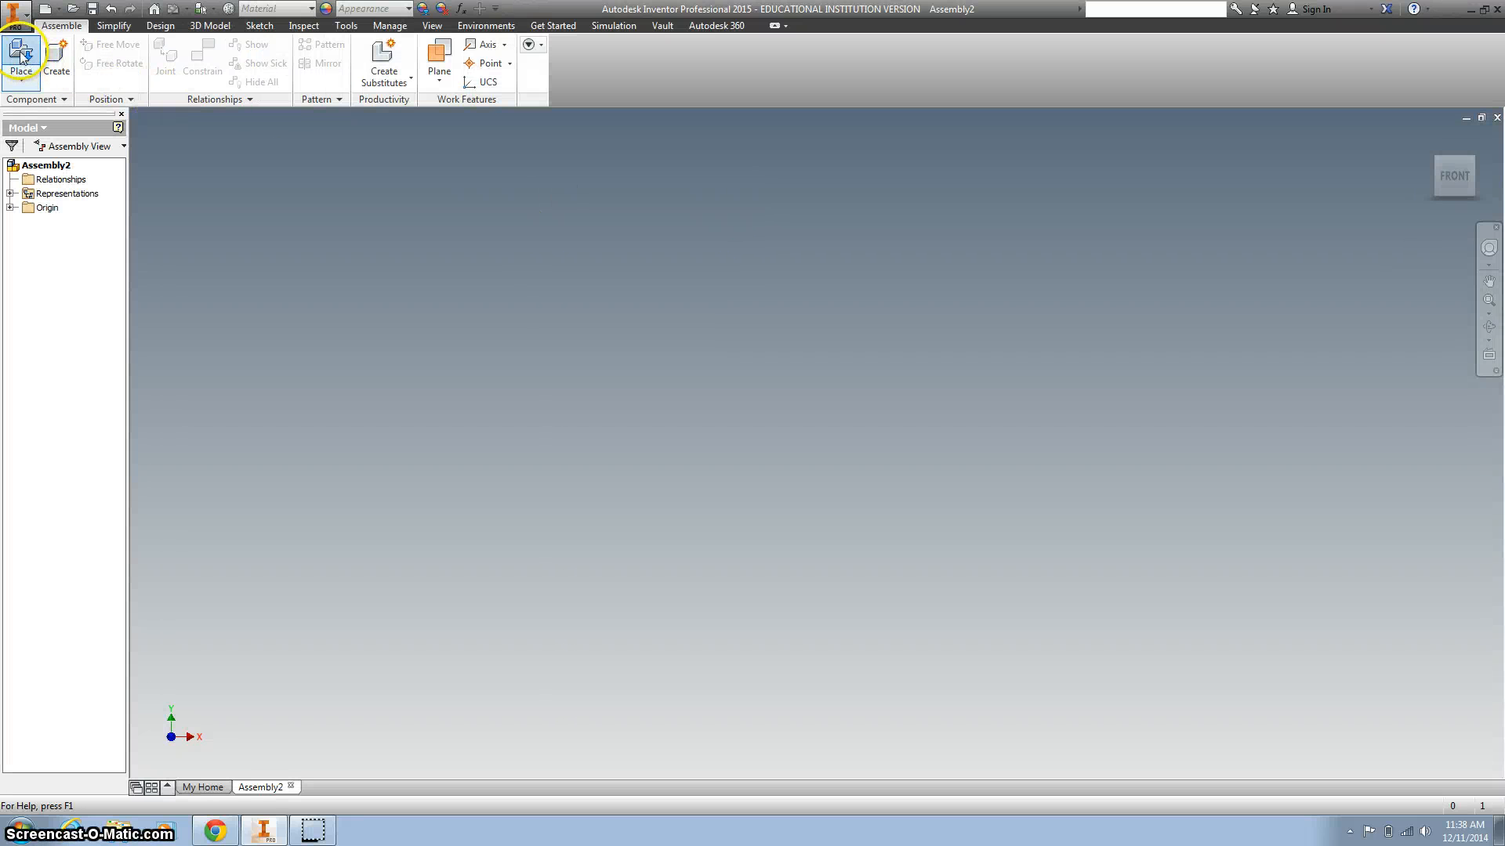
Place the axle SP, tire SP and wheel SP parts into Assembly2
left_click(18, 55)
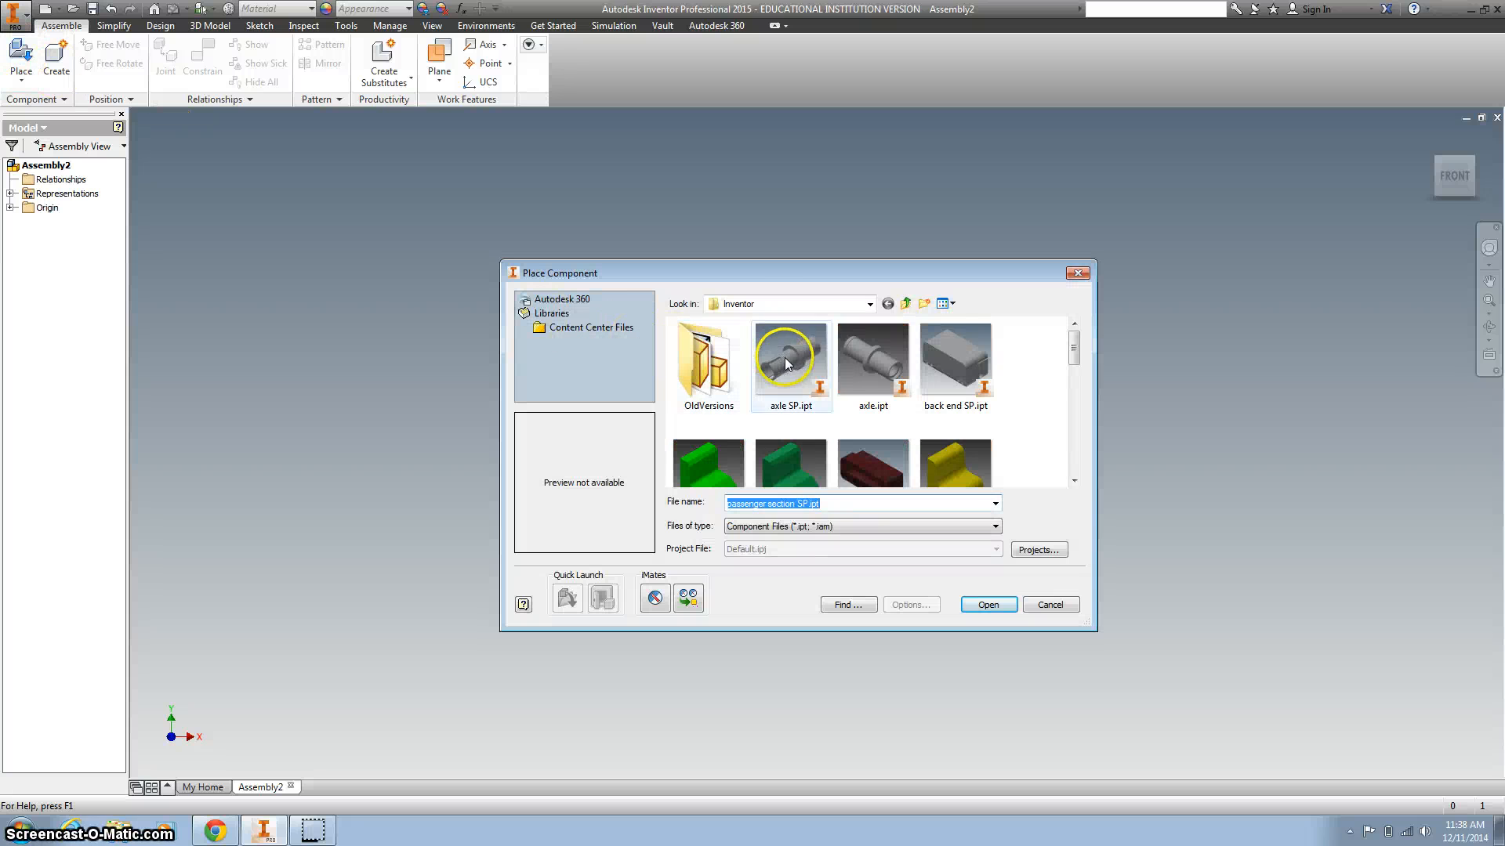
left_click(1074, 482)
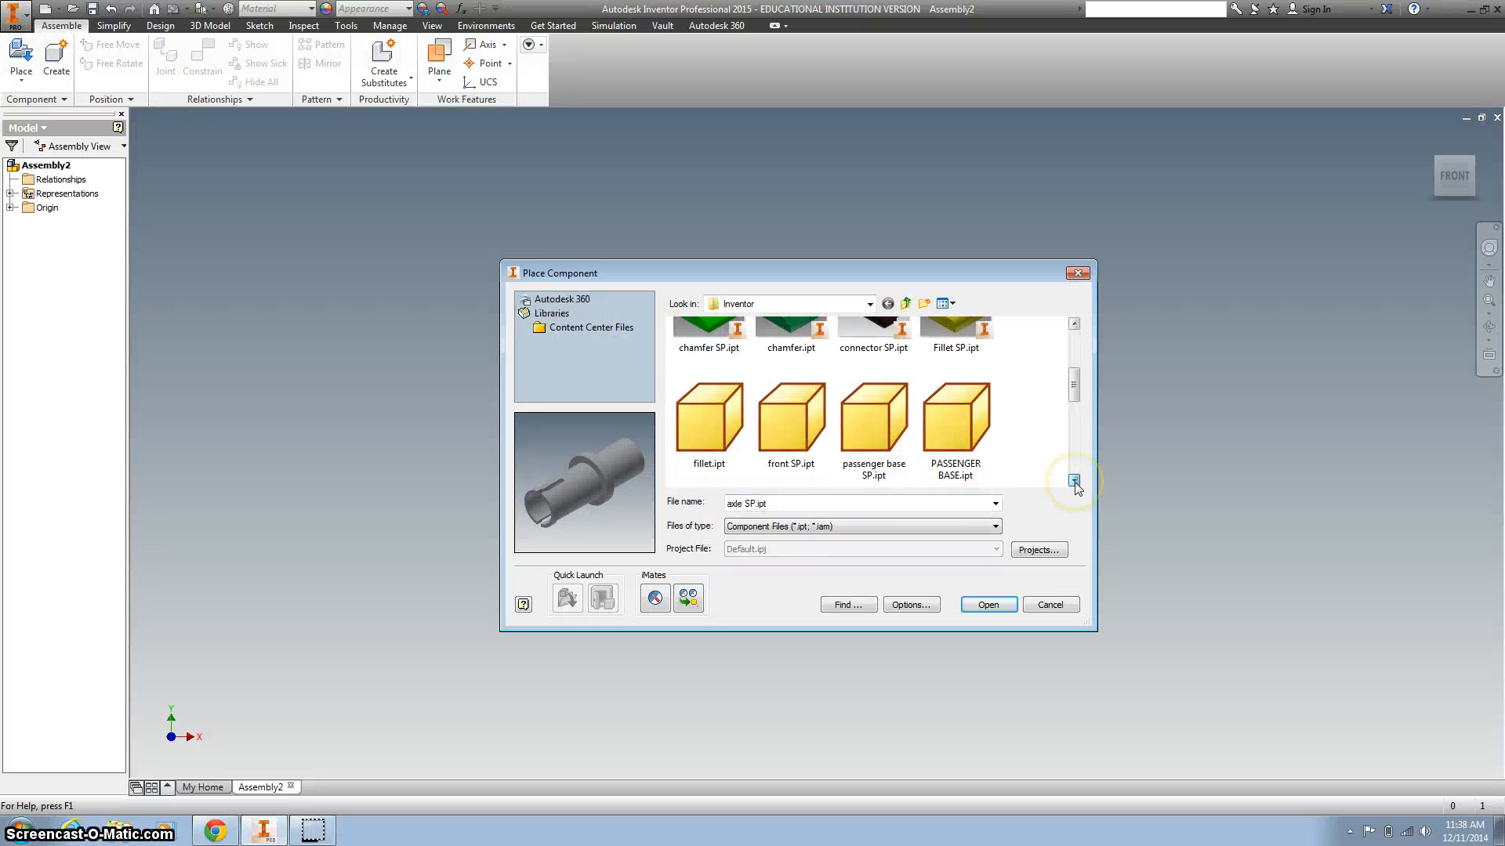
left_click(1073, 481)
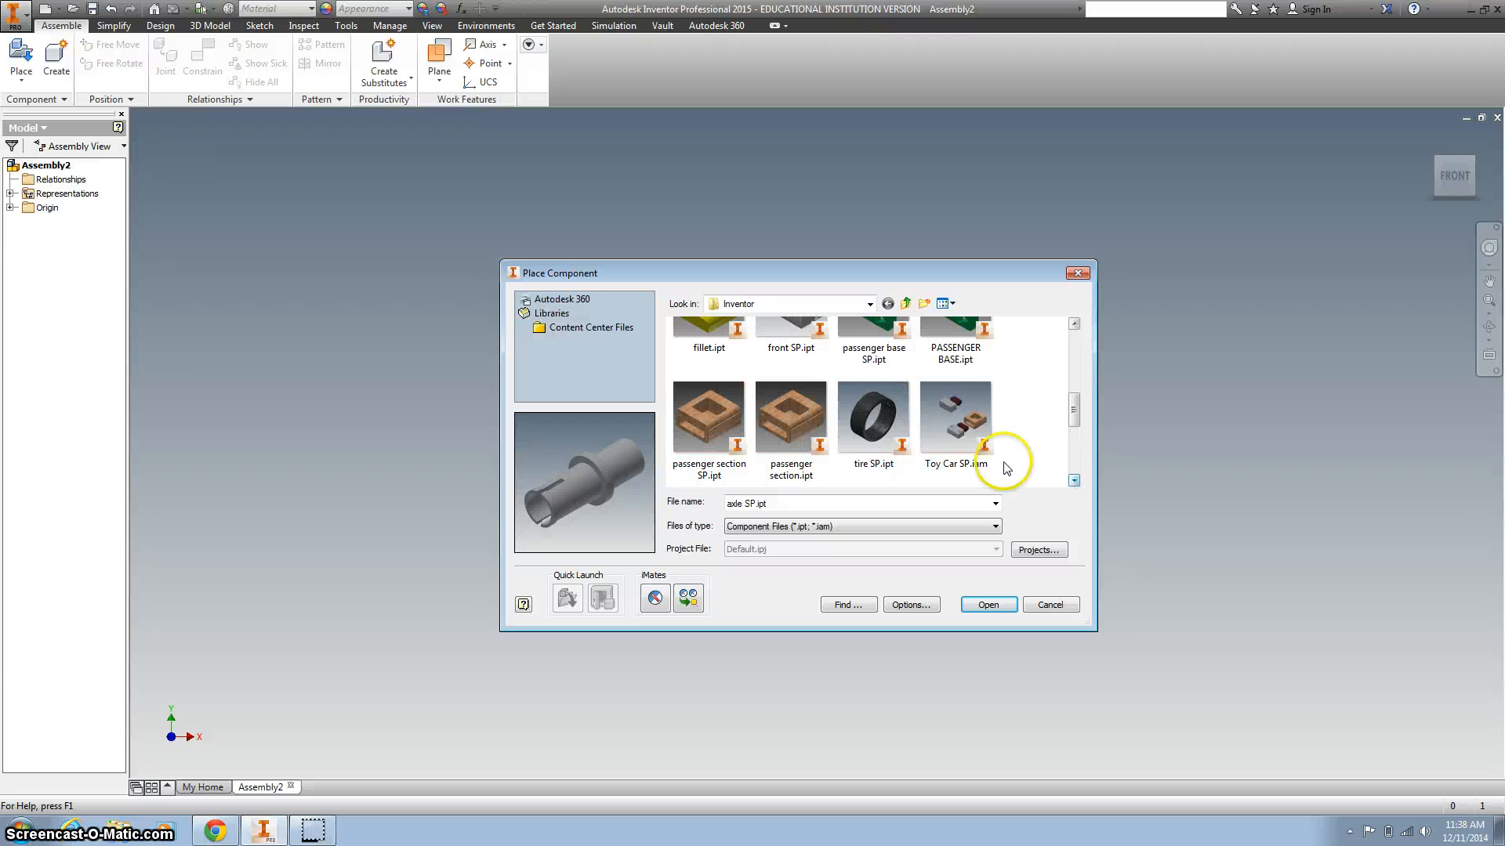
mouse_move(879, 419)
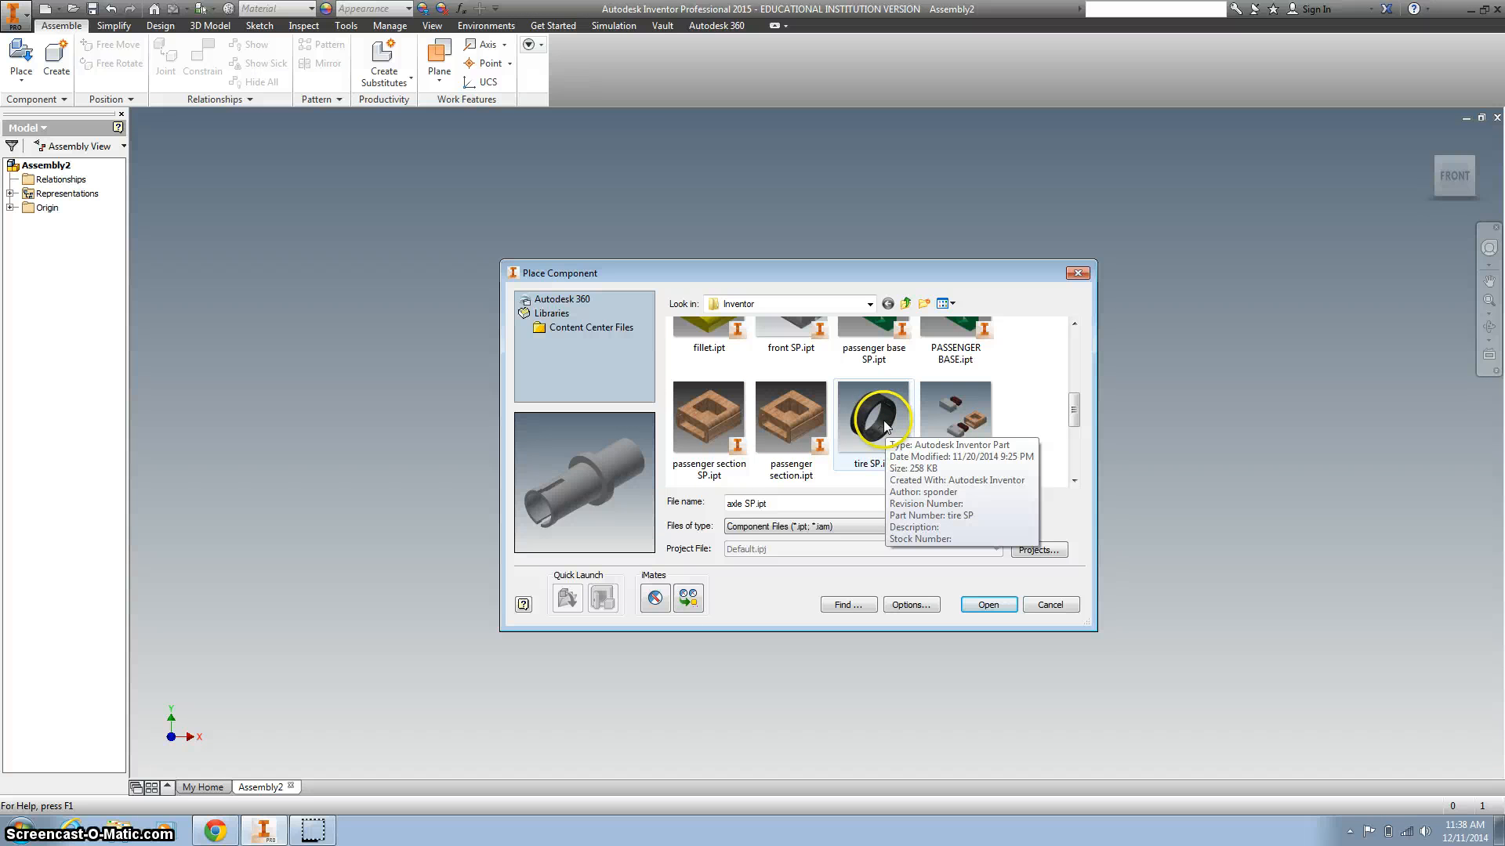
left_click(873, 416)
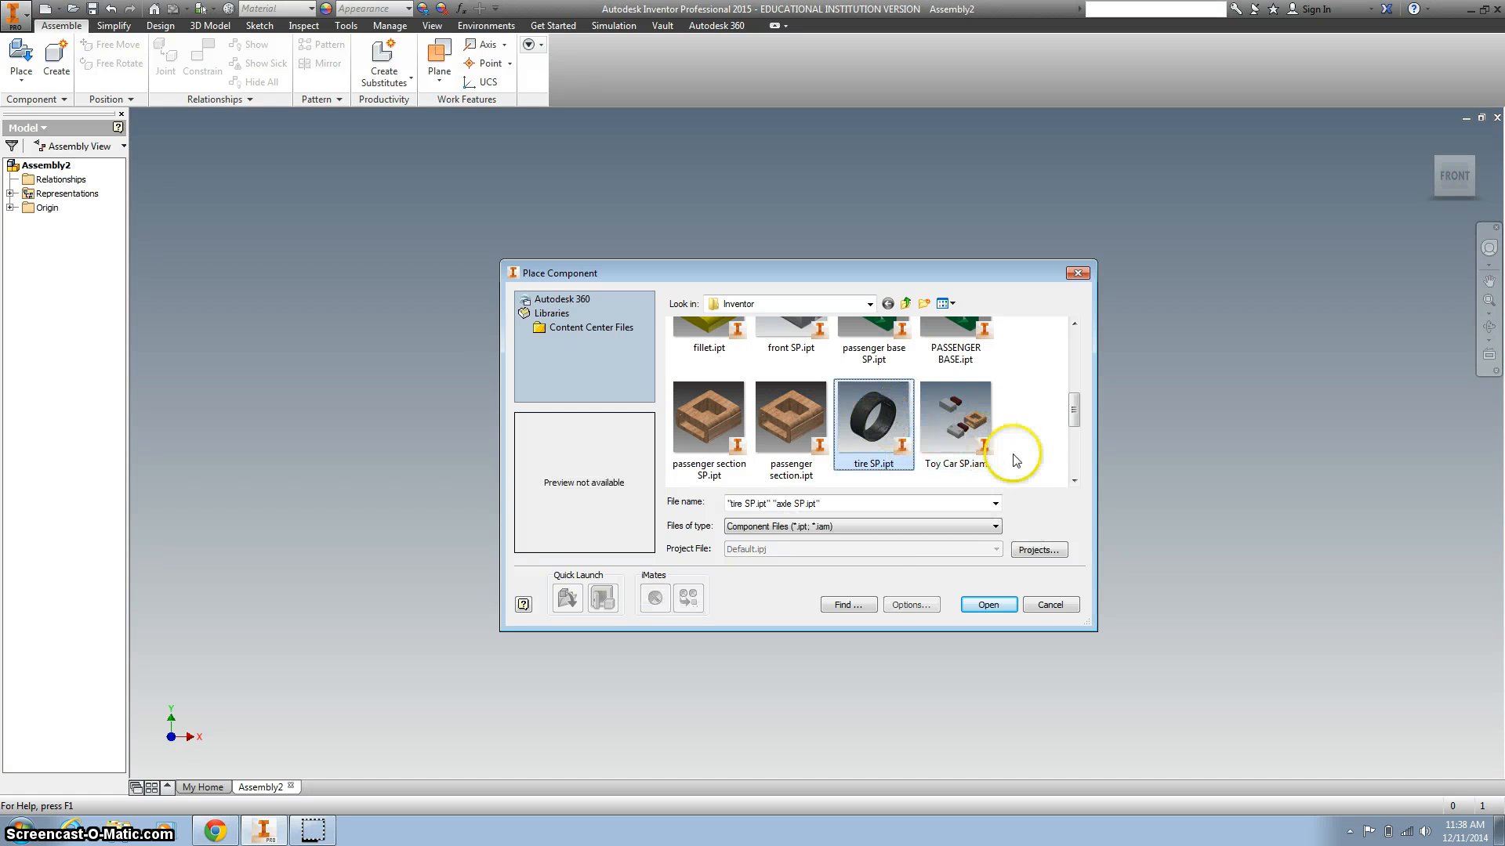
left_click(1073, 480)
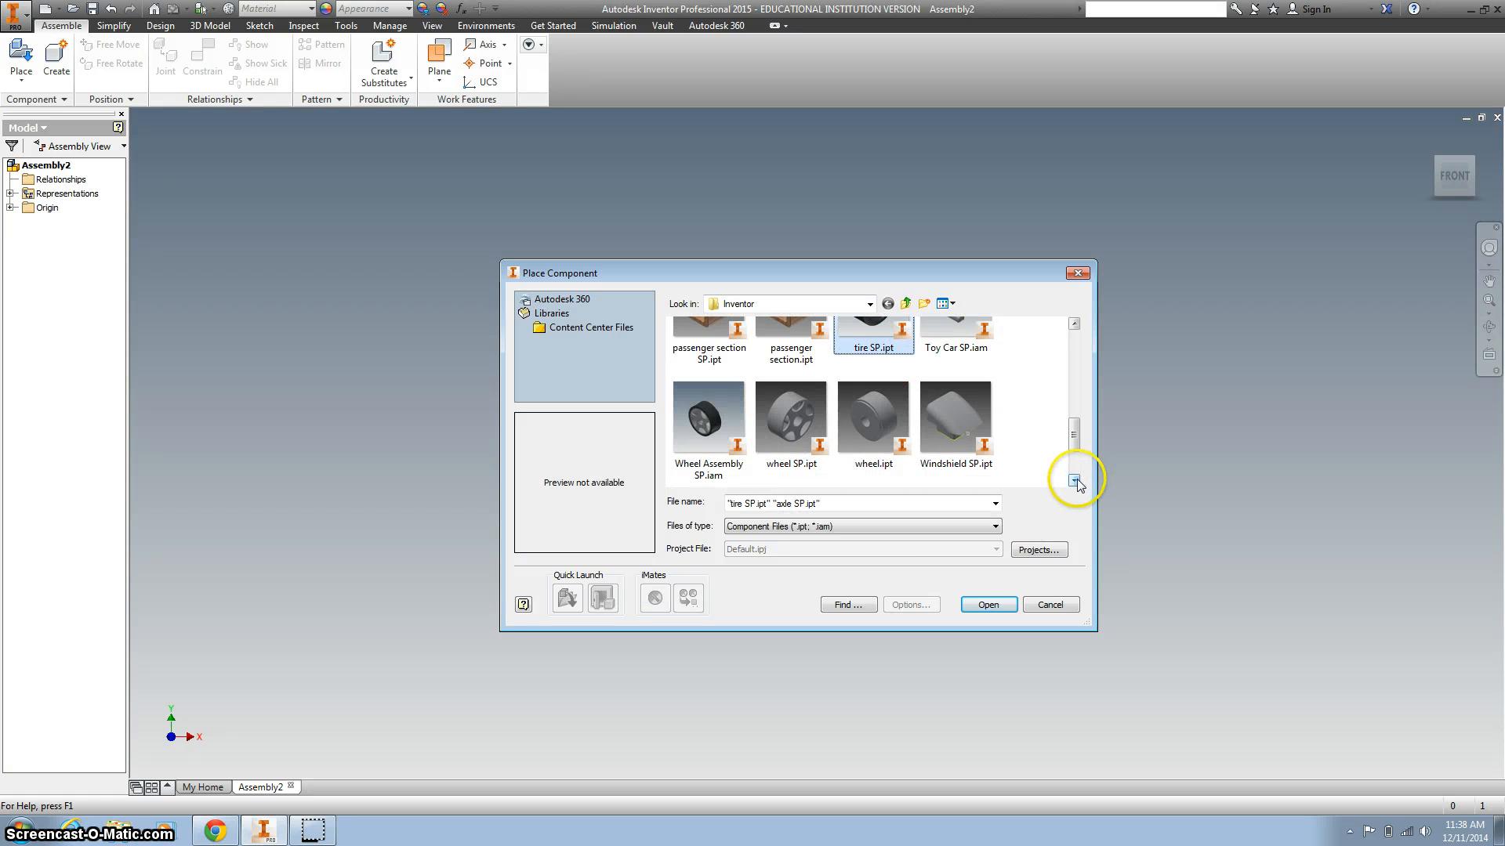
left_click(791, 417)
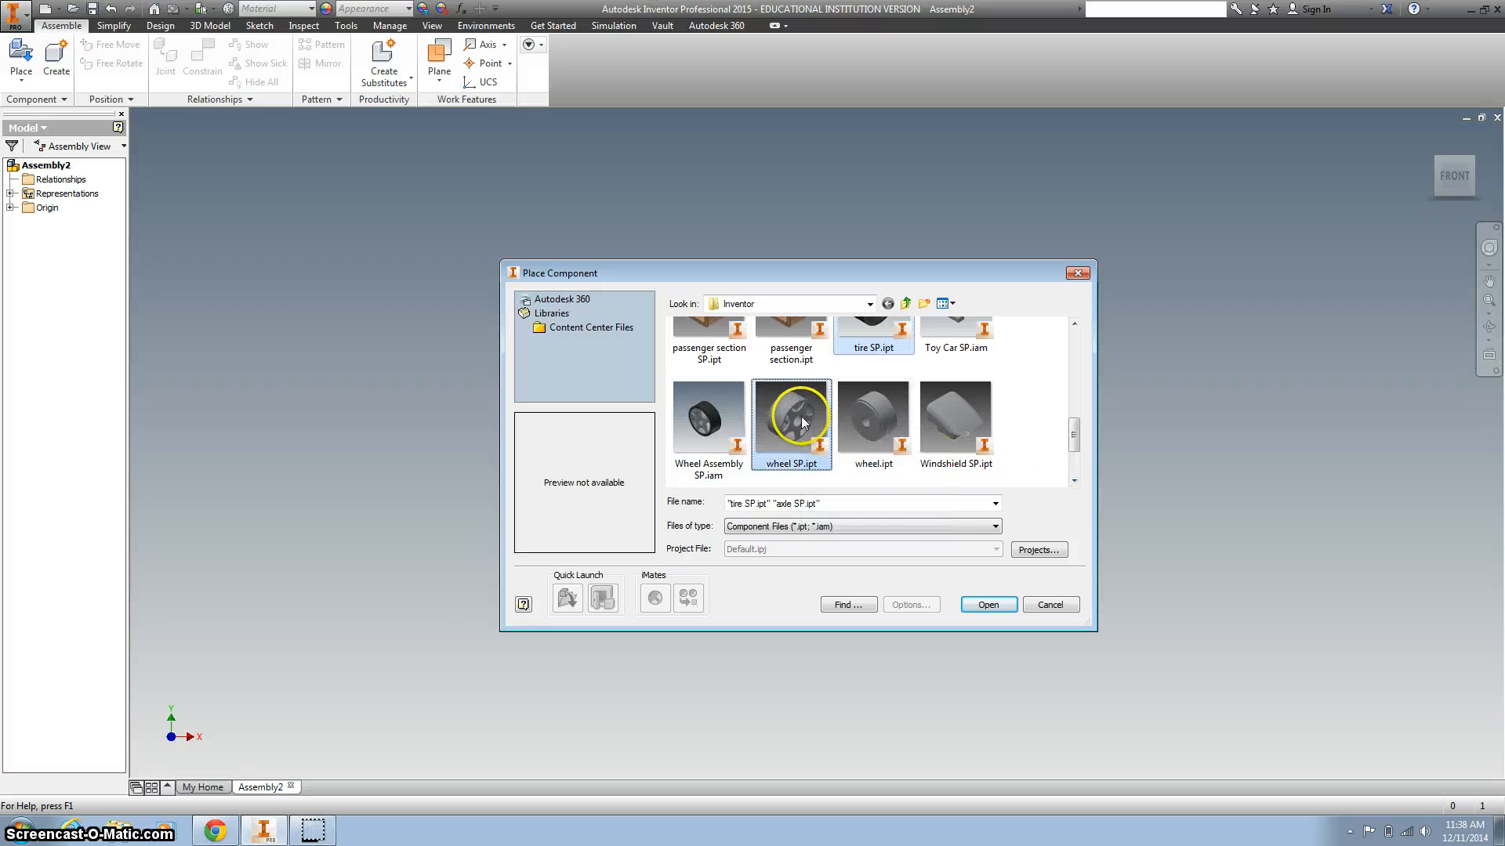
left_click(988, 604)
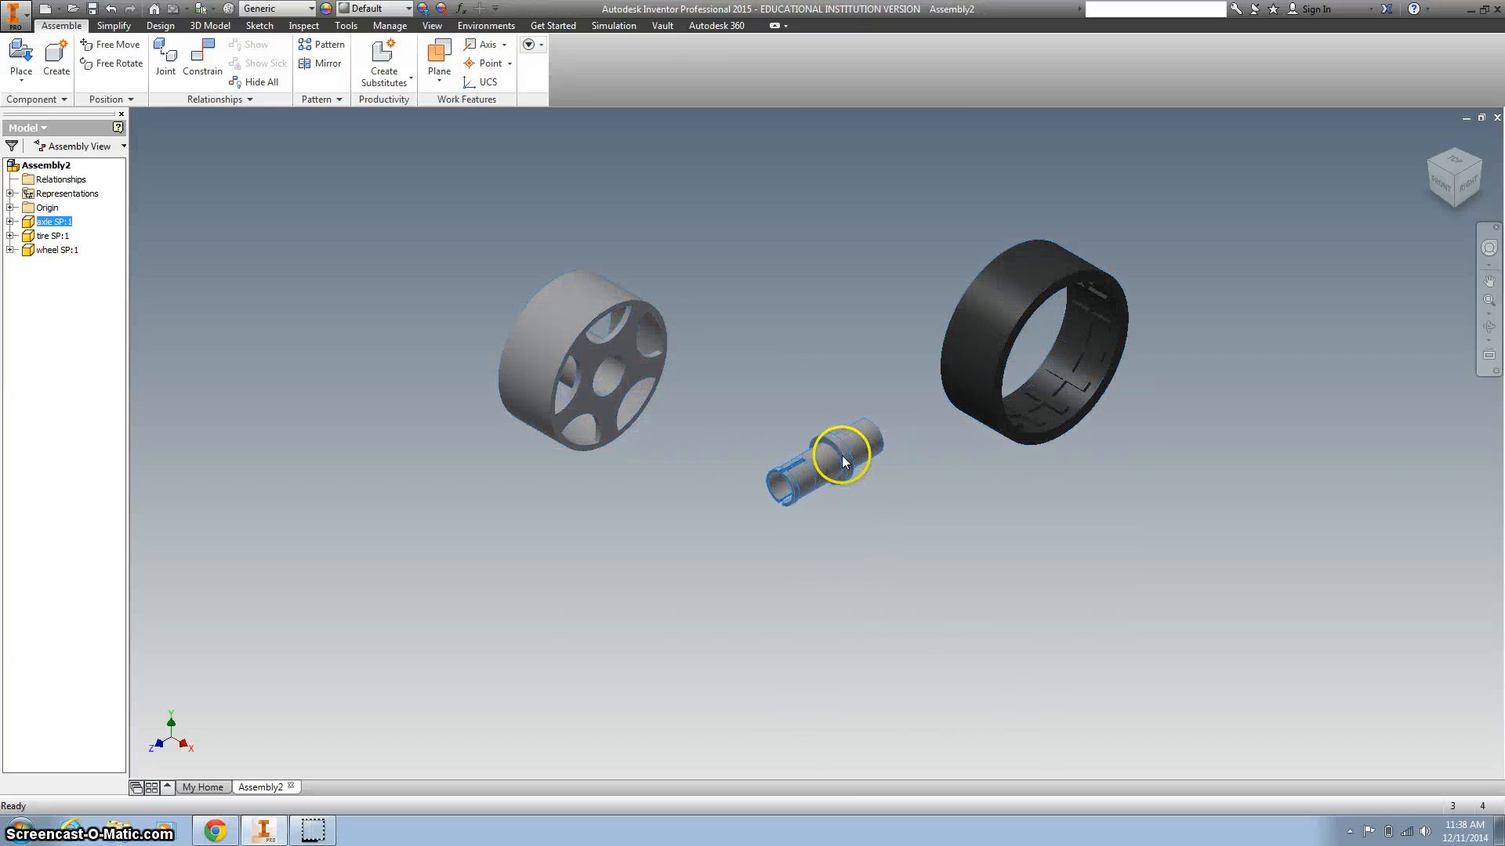
Set the axle SP part to Adaptive from its context menu
right_click(843, 480)
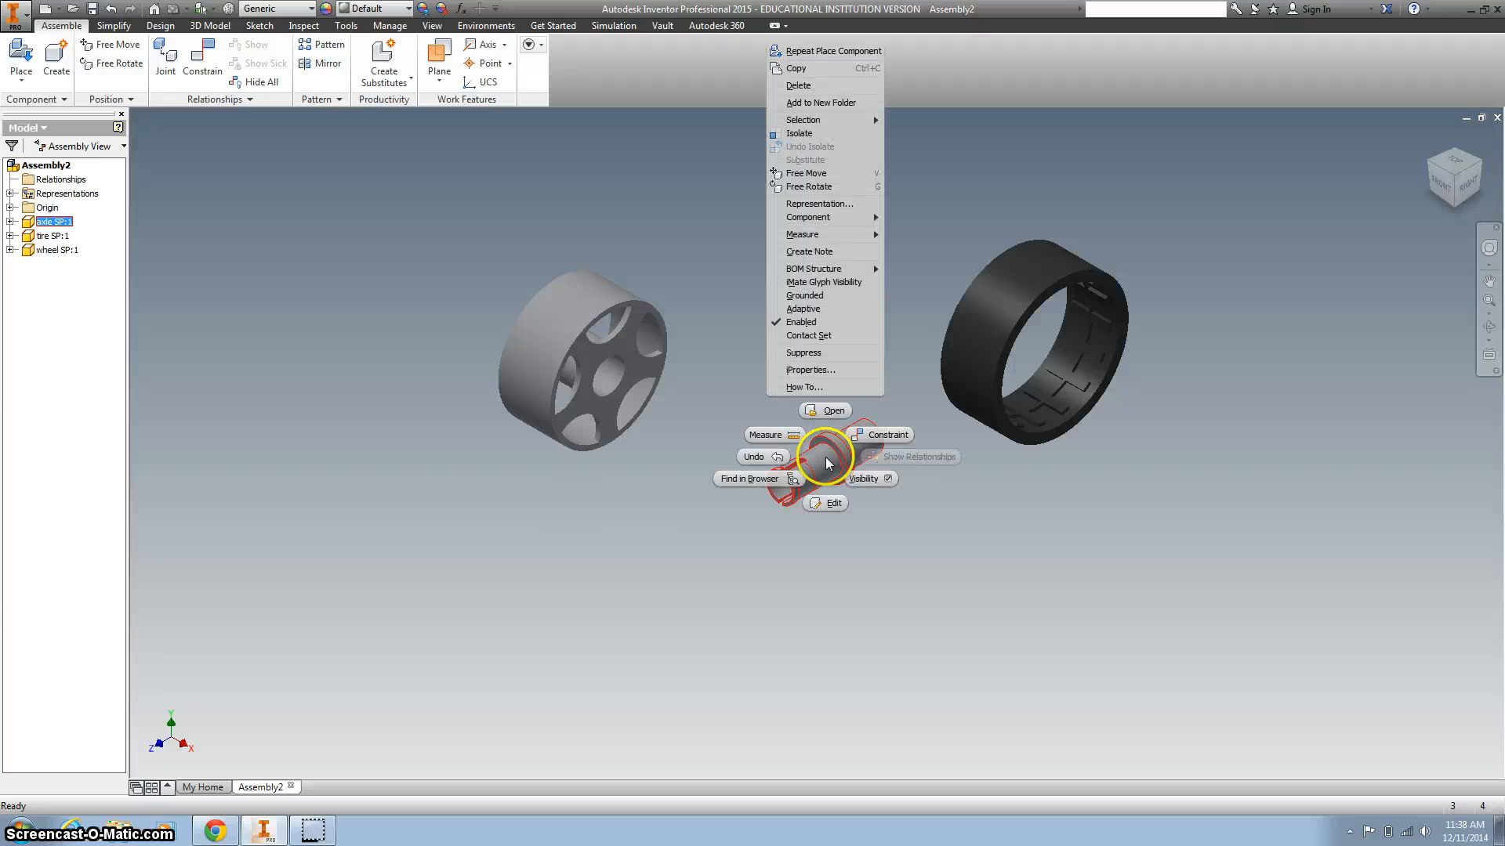
mouse_move(814, 309)
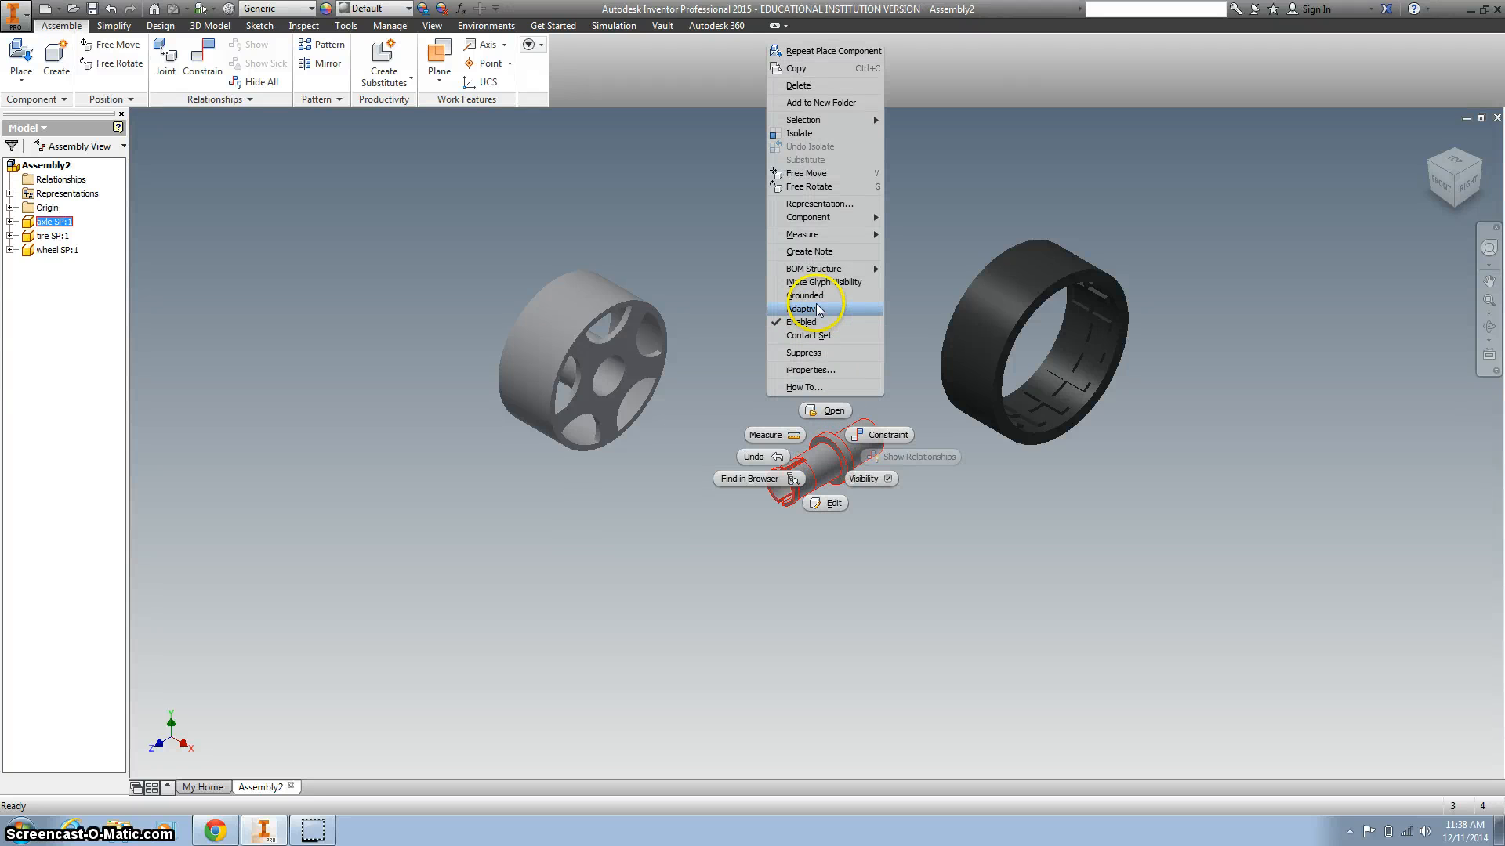
left_click(801, 309)
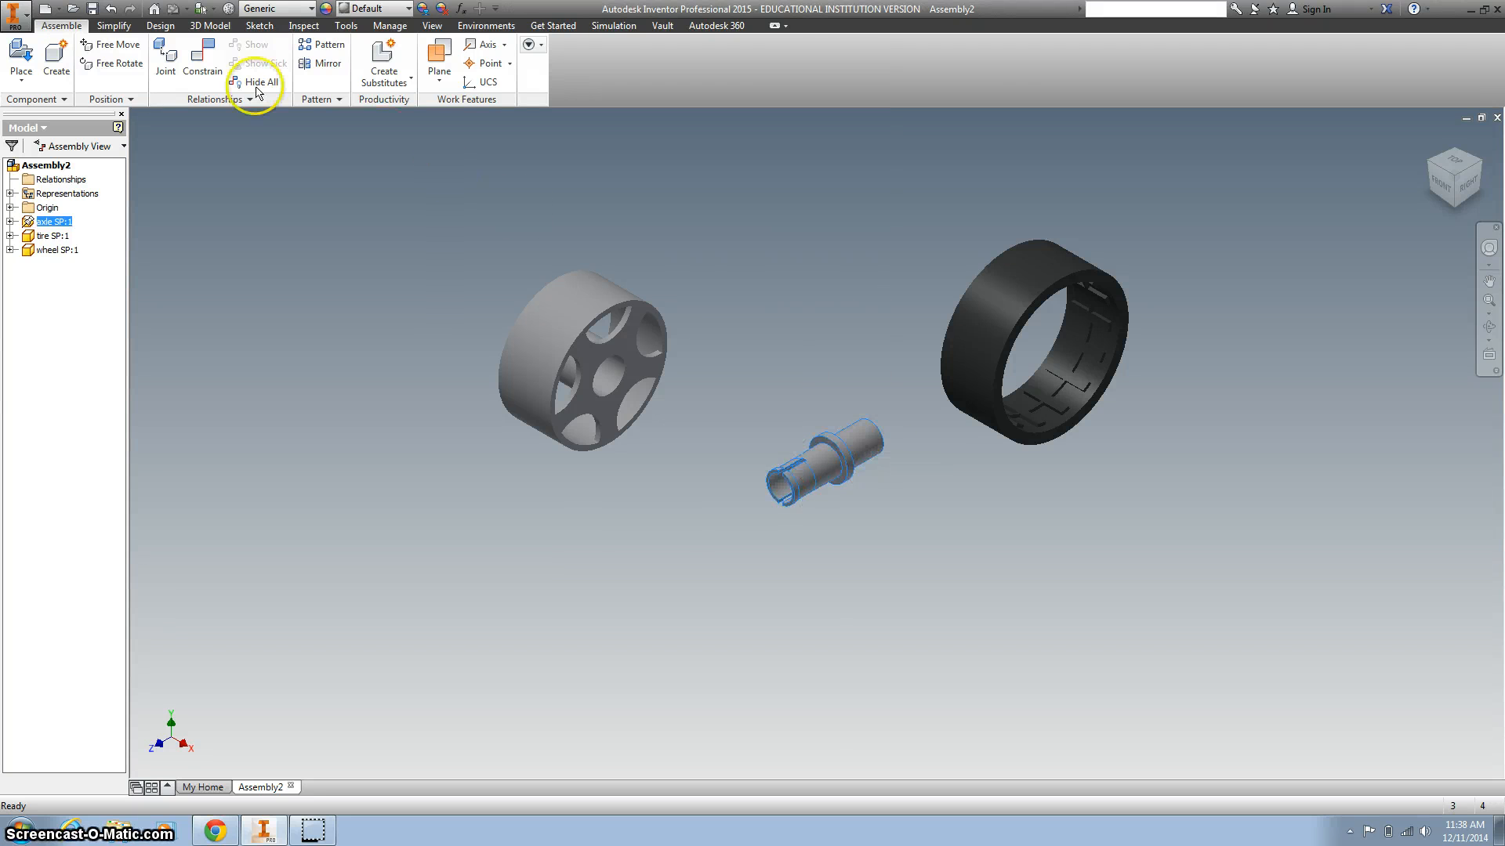
Start an insert constraint and pick the axle's circular edge as the first geometry
left_click(202, 58)
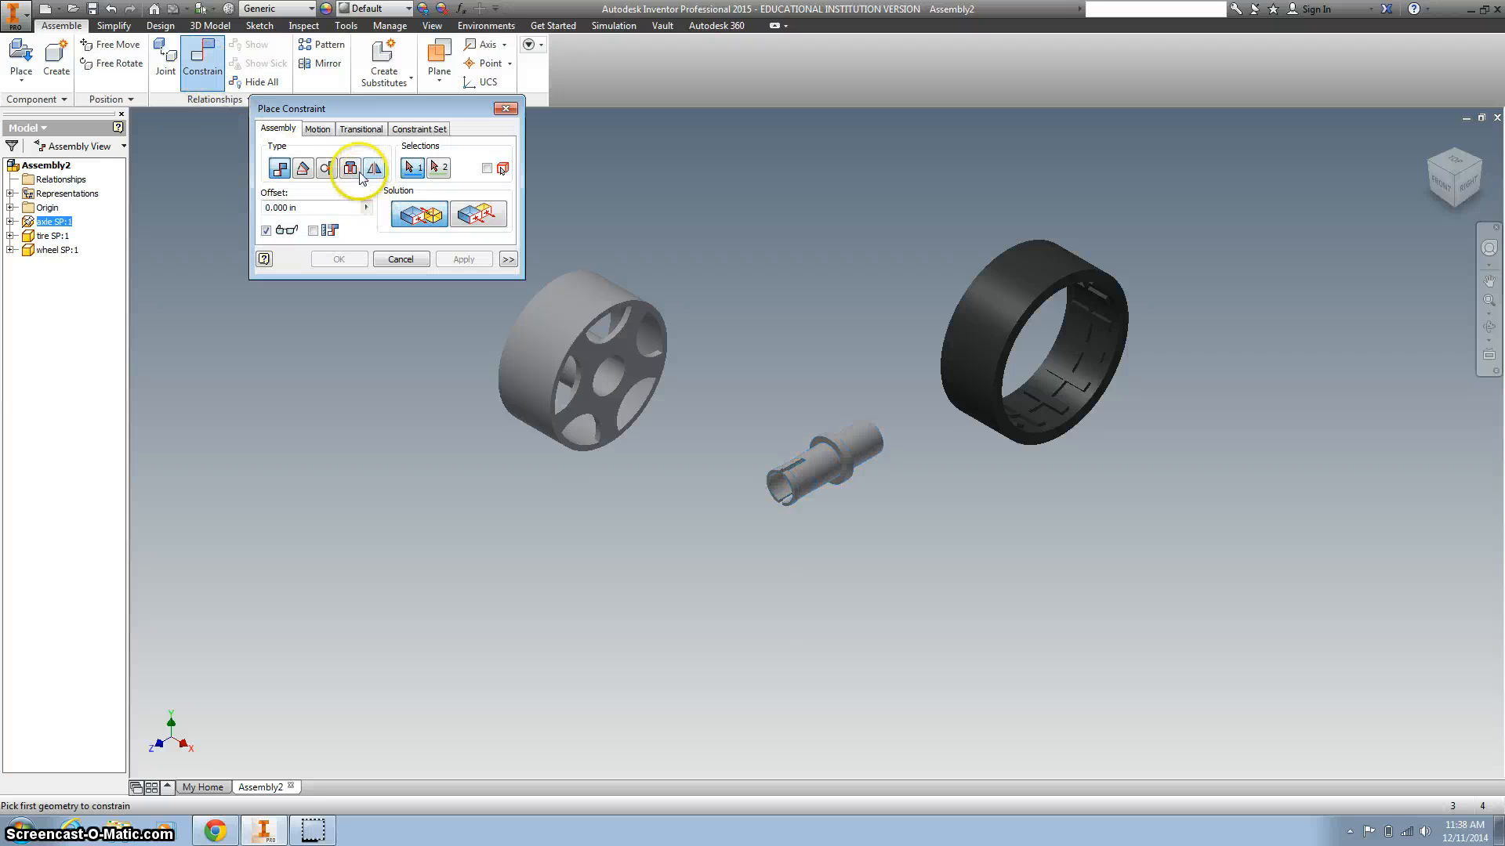
left_click(350, 168)
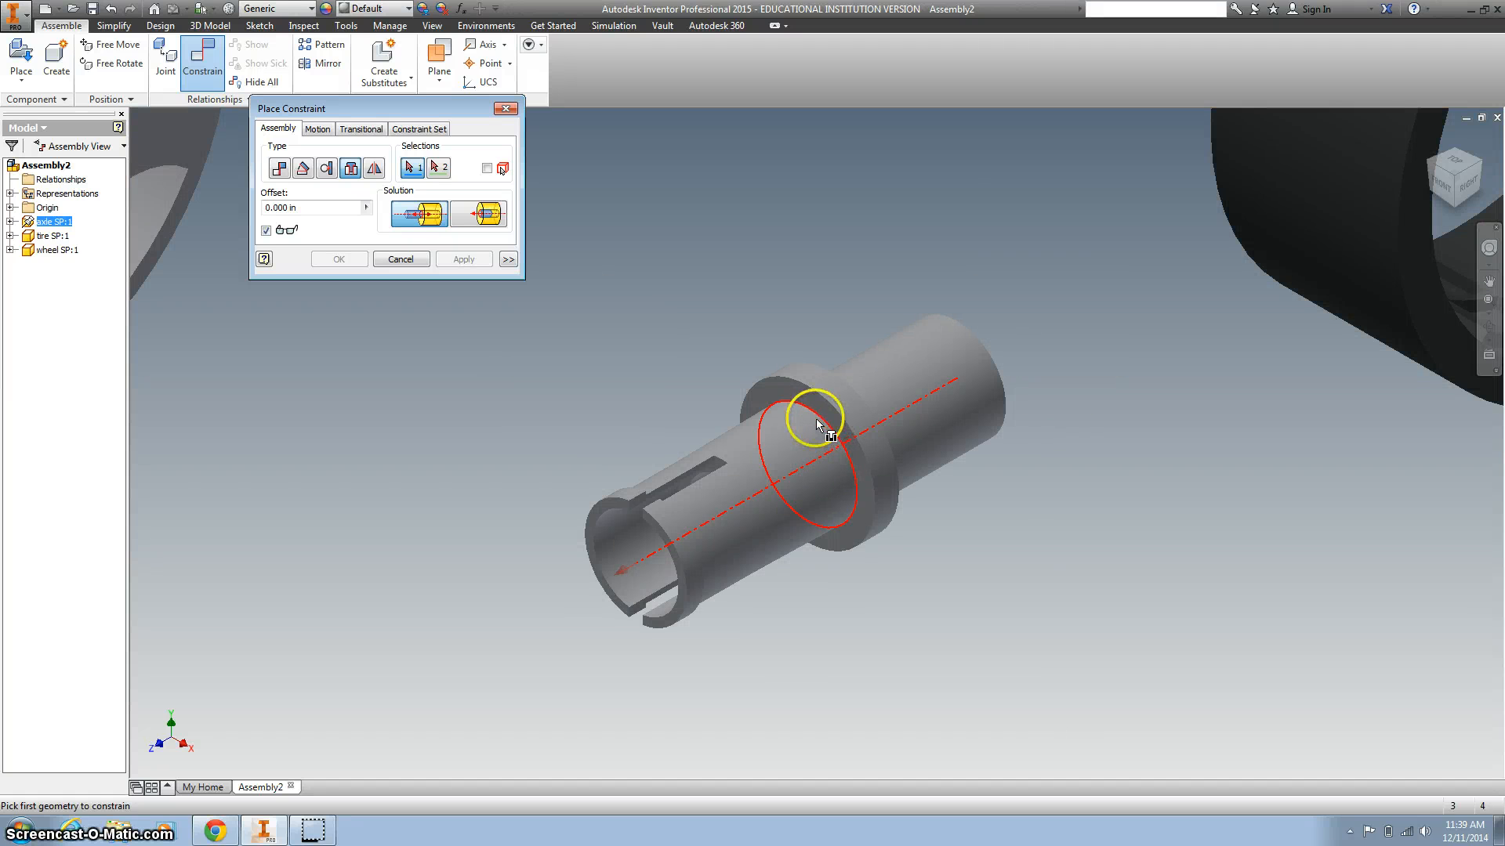
left_click(812, 435)
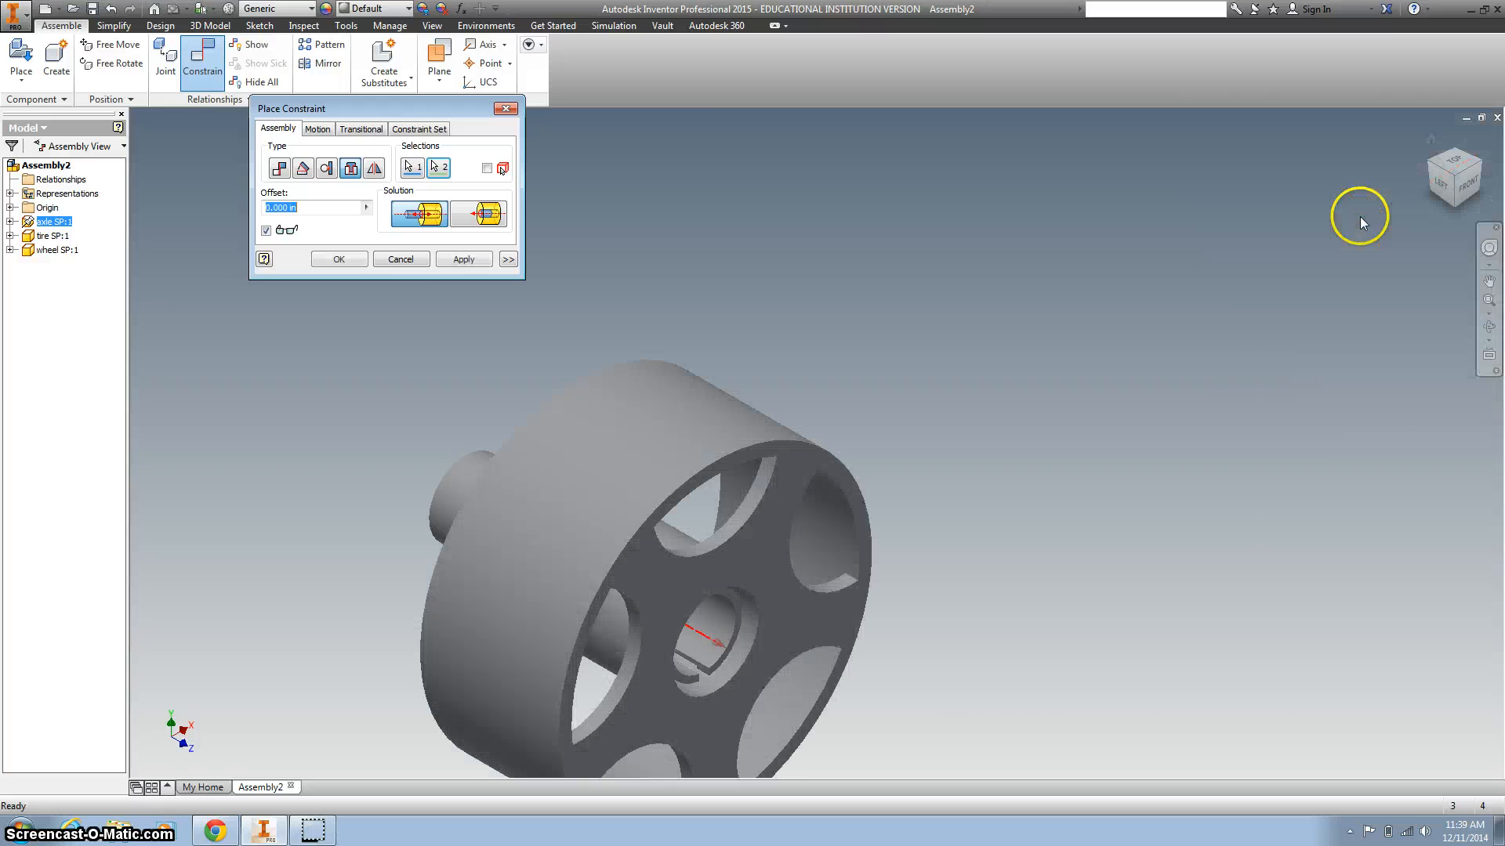
mouse_move(451, 302)
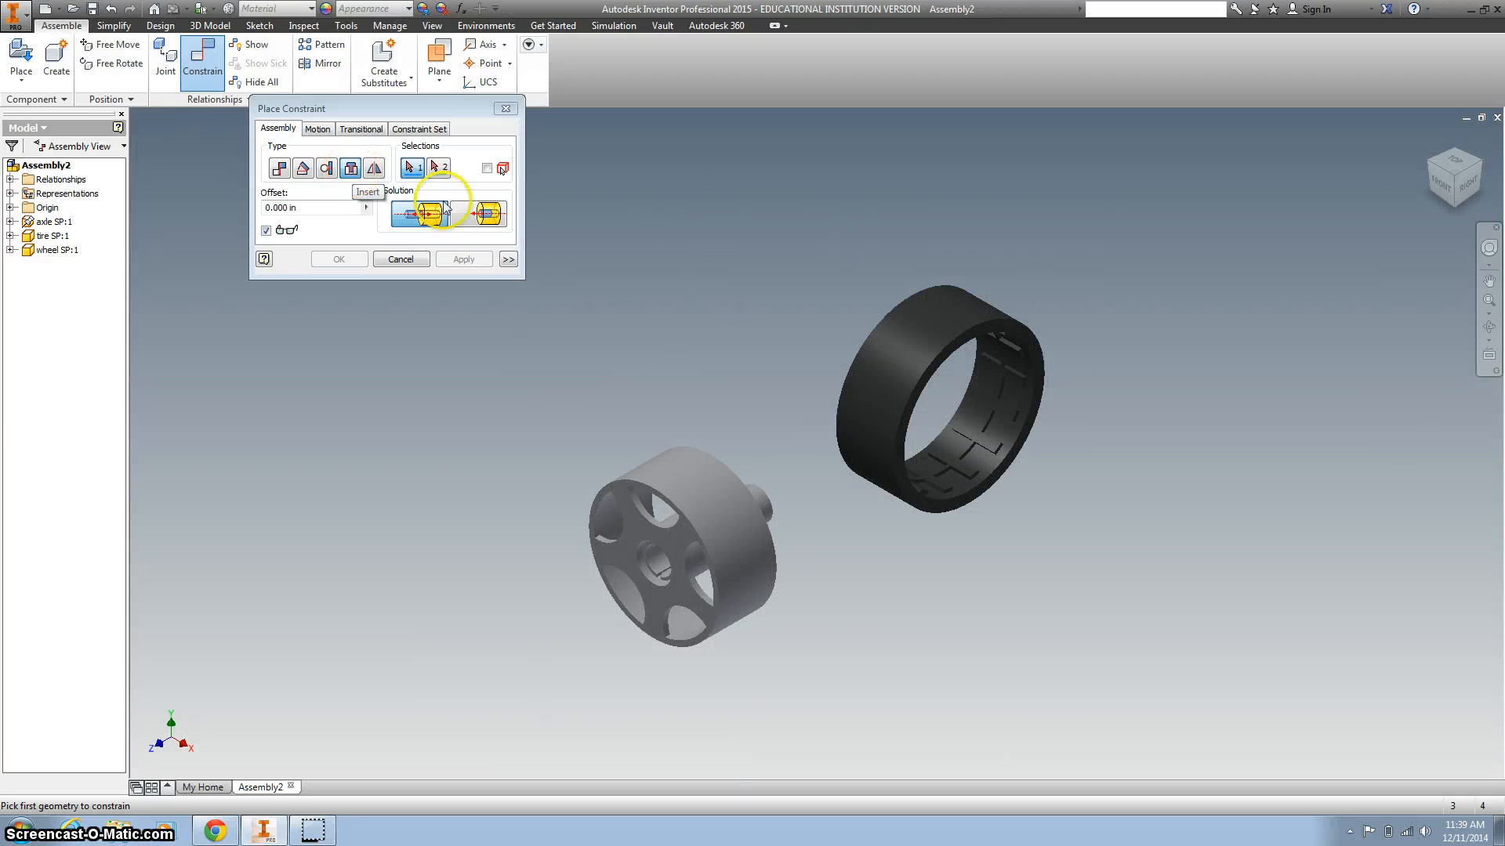
Apply an aligned insert constraint joining the tire rim to the wheel, then close the dialog
left_click(350, 167)
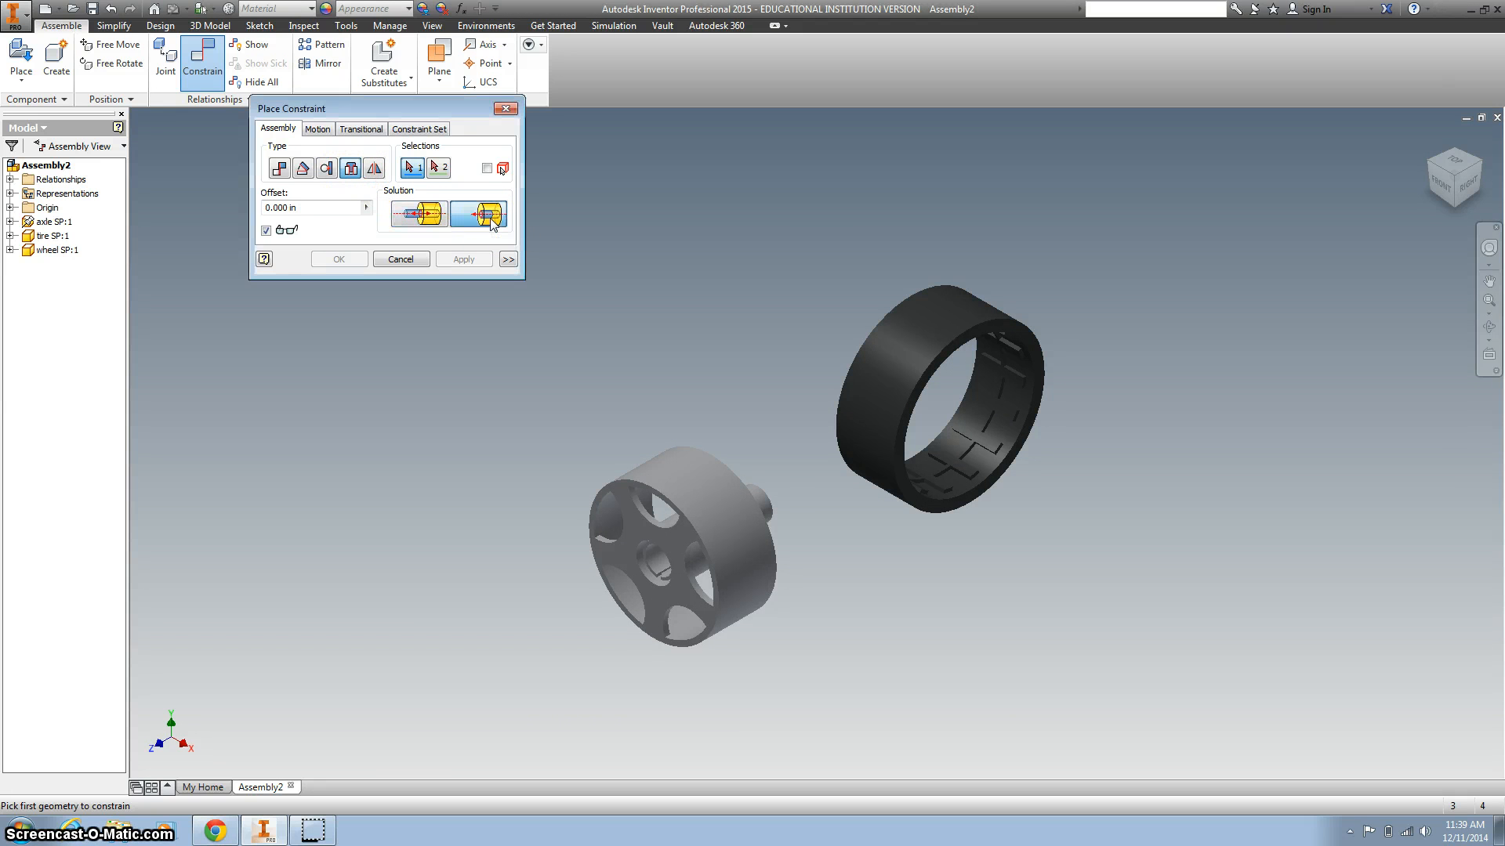
mouse_move(719, 282)
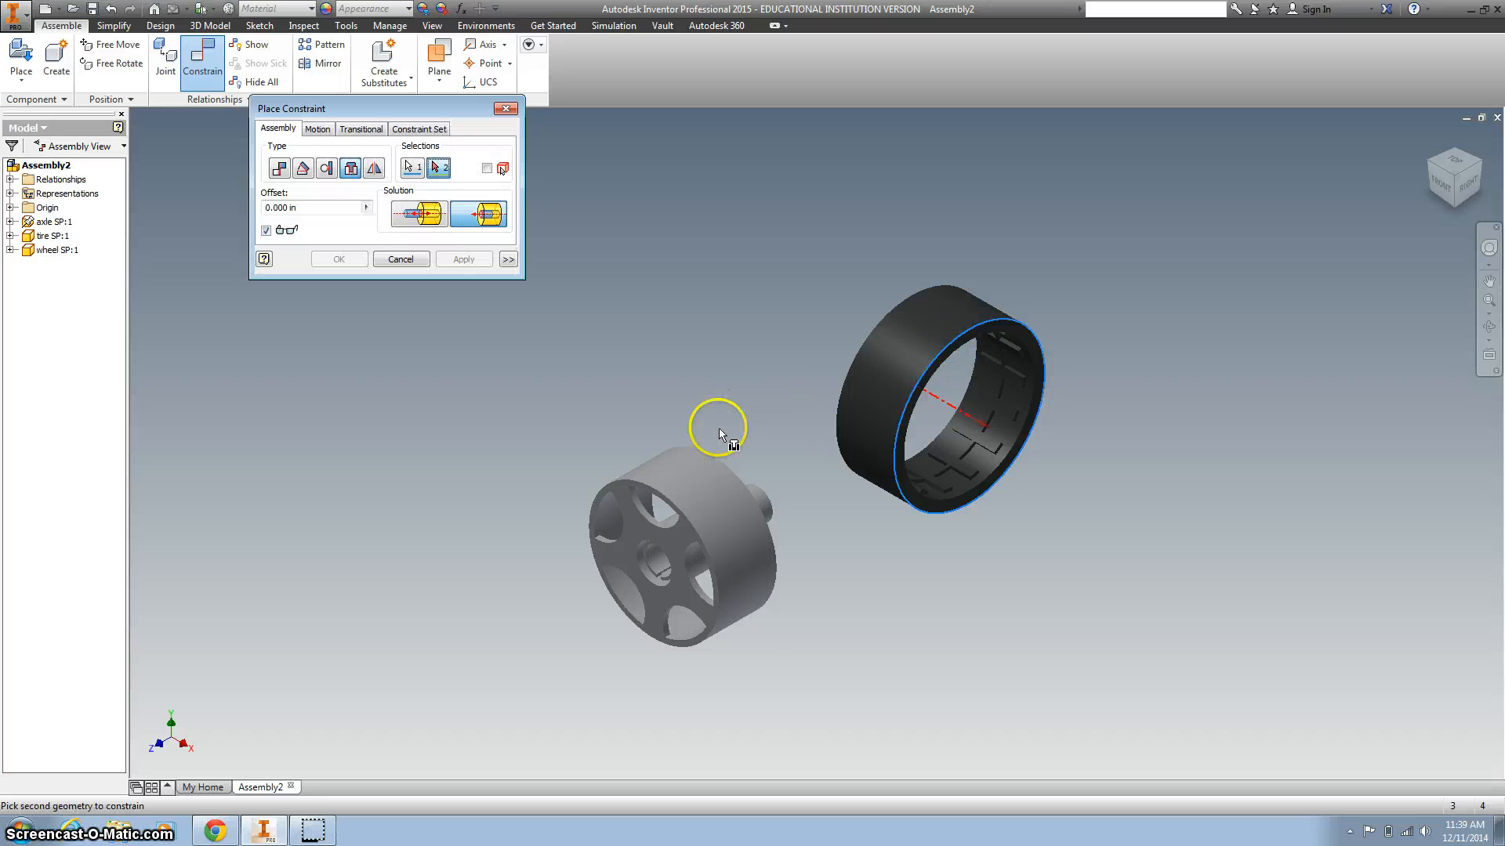
left_click(463, 259)
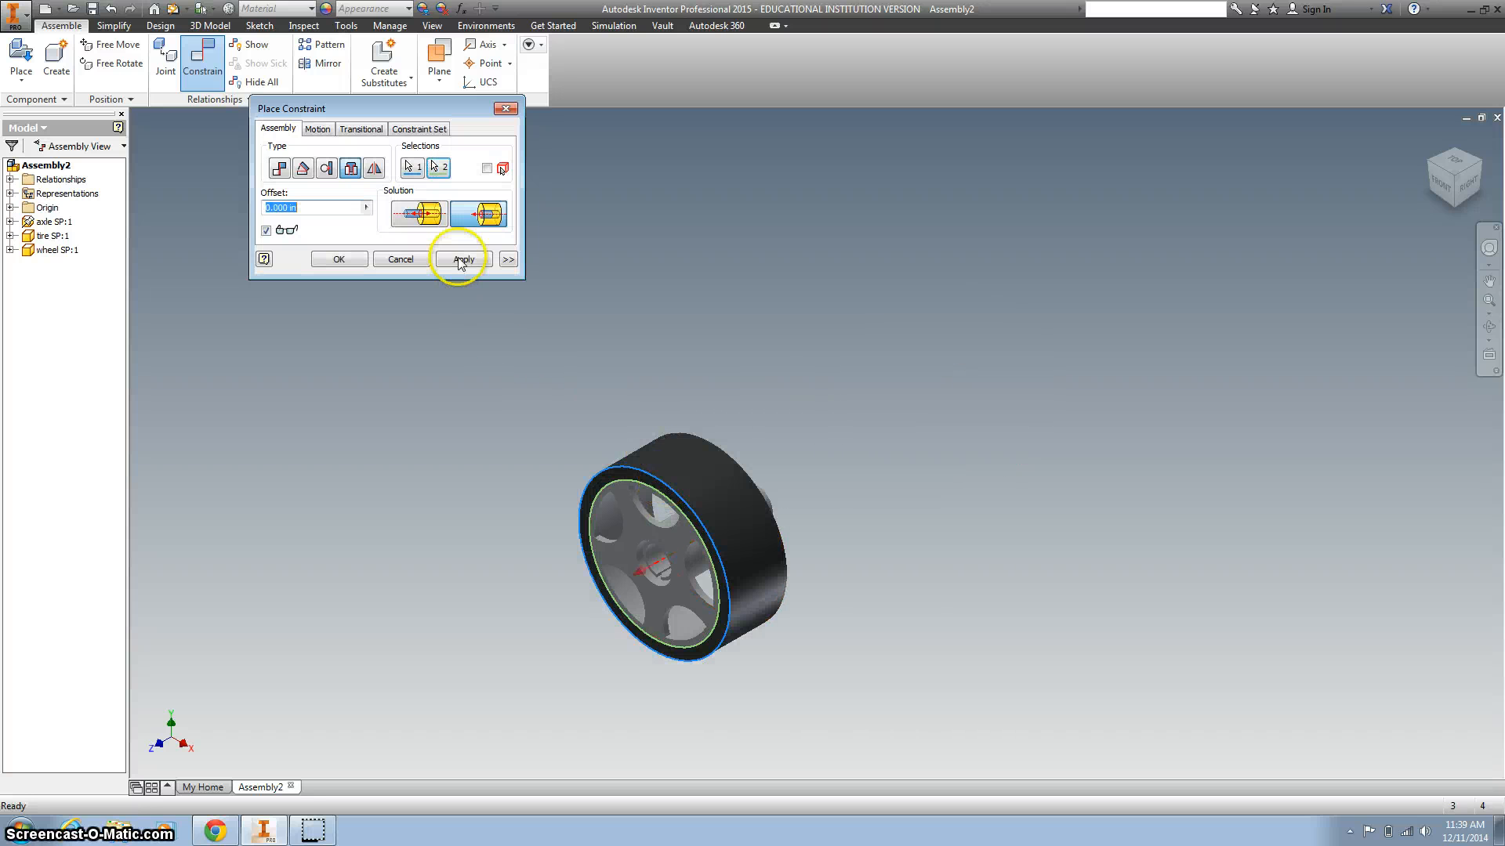
left_click(462, 258)
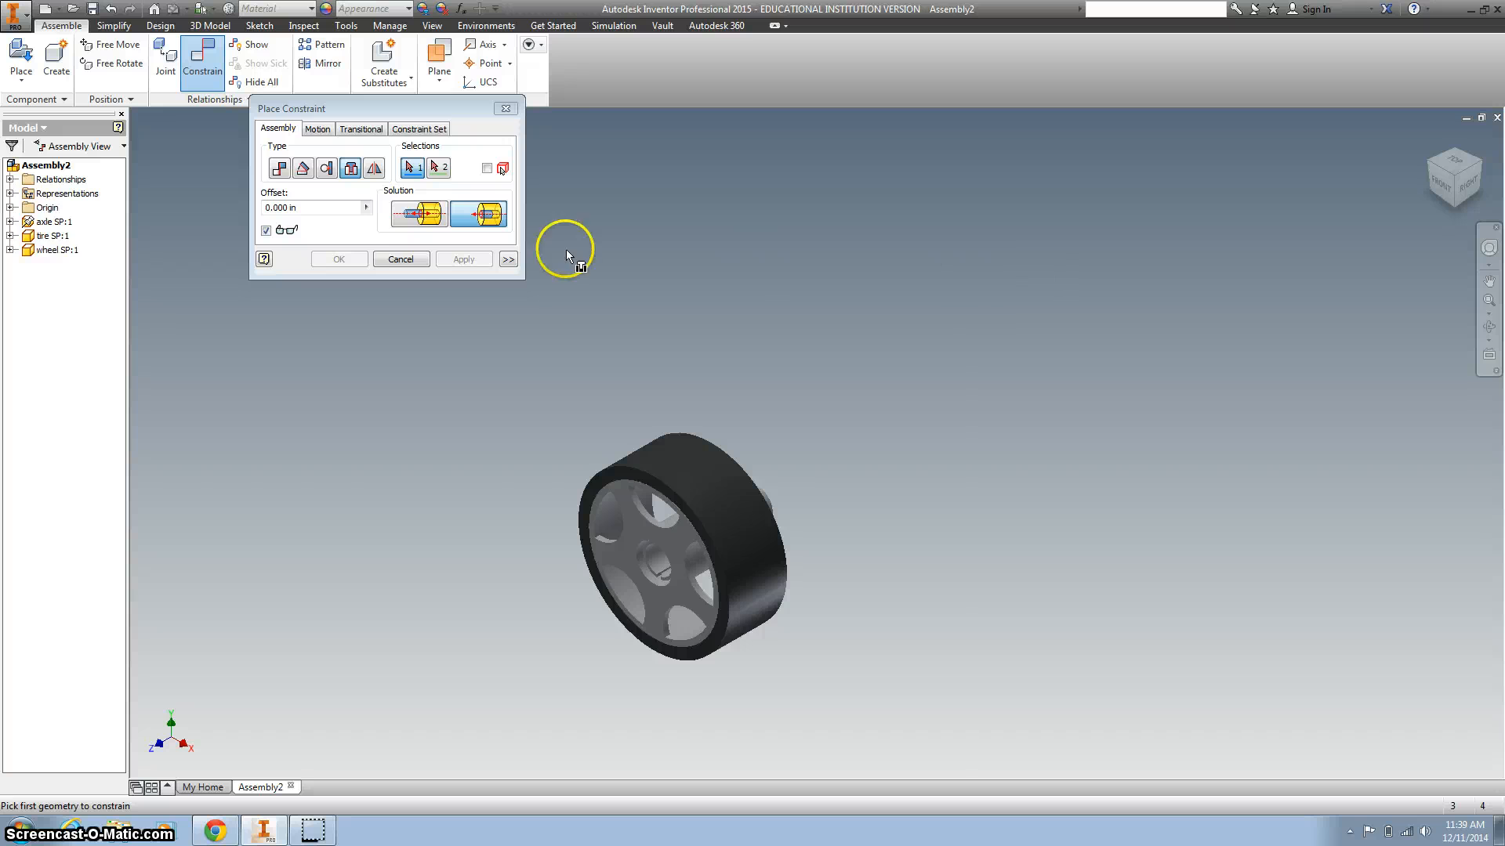
left_click(400, 259)
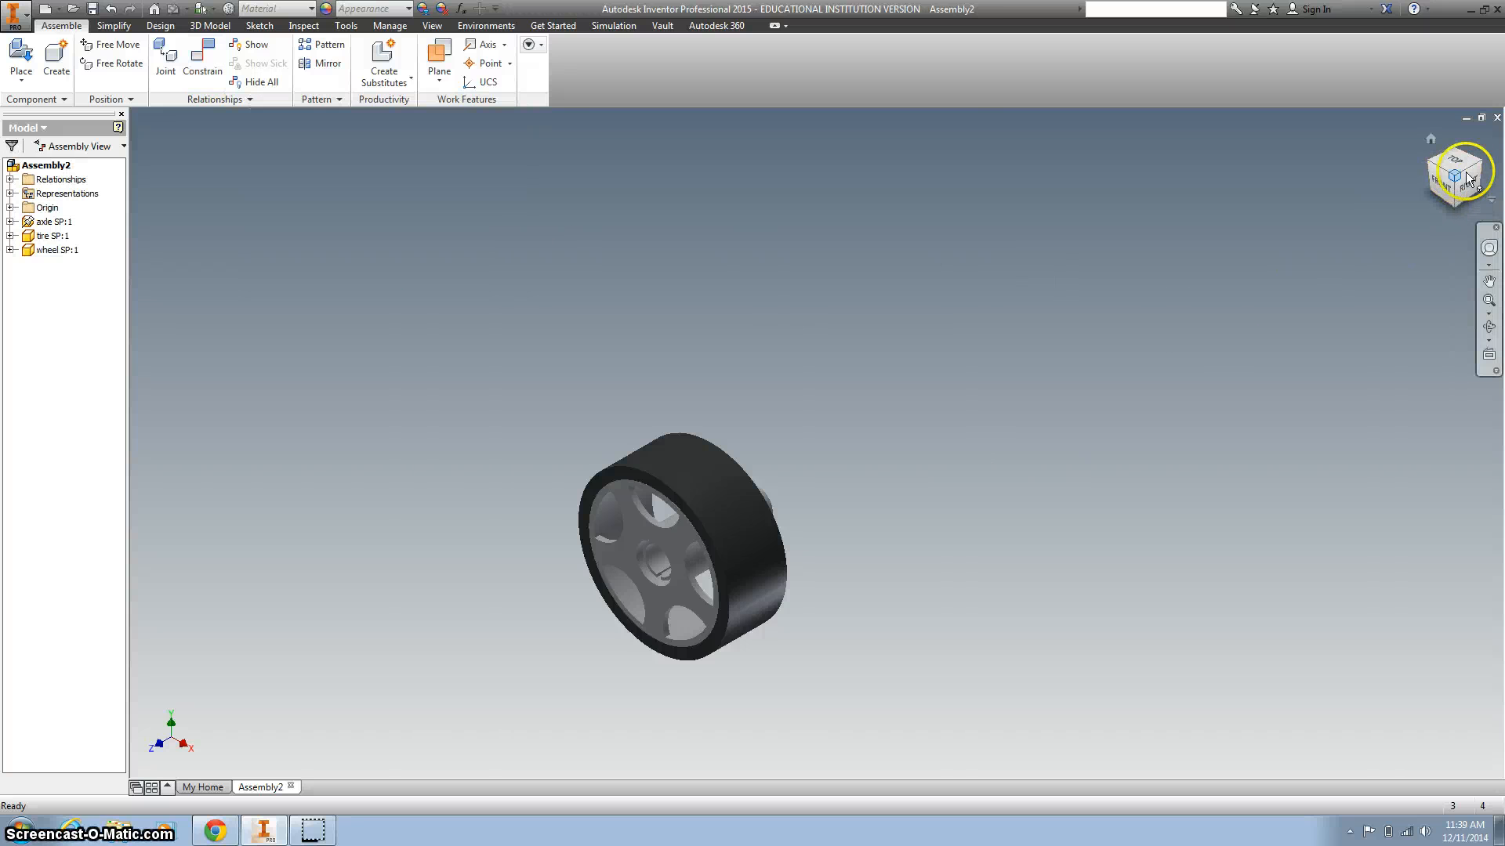
Orbit the assembly and select axle SP:1 in the model browser
left_click_drag(1458, 178, 1216, 322)
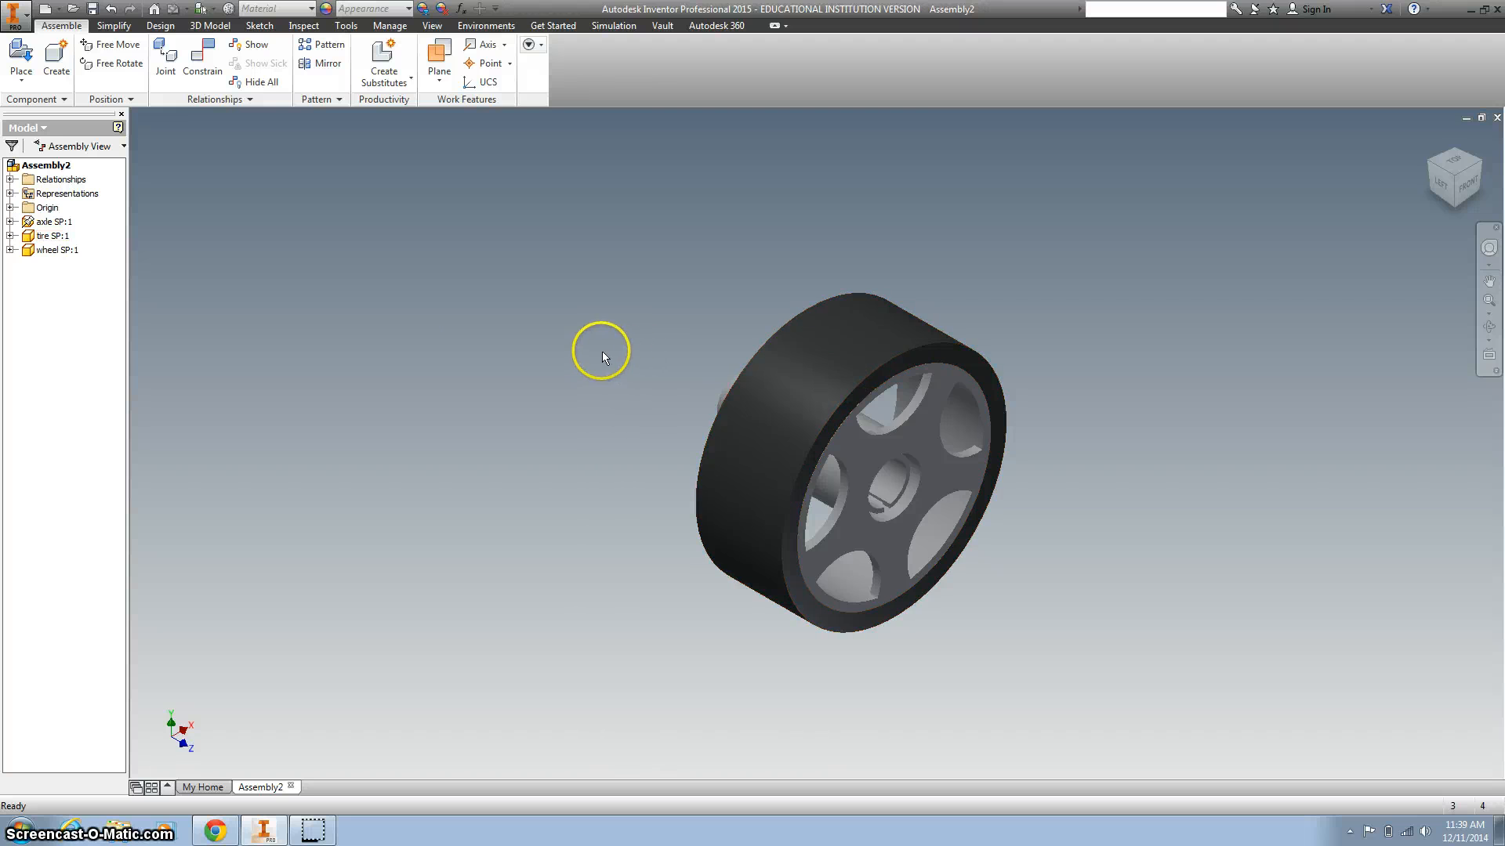
left_click(41, 222)
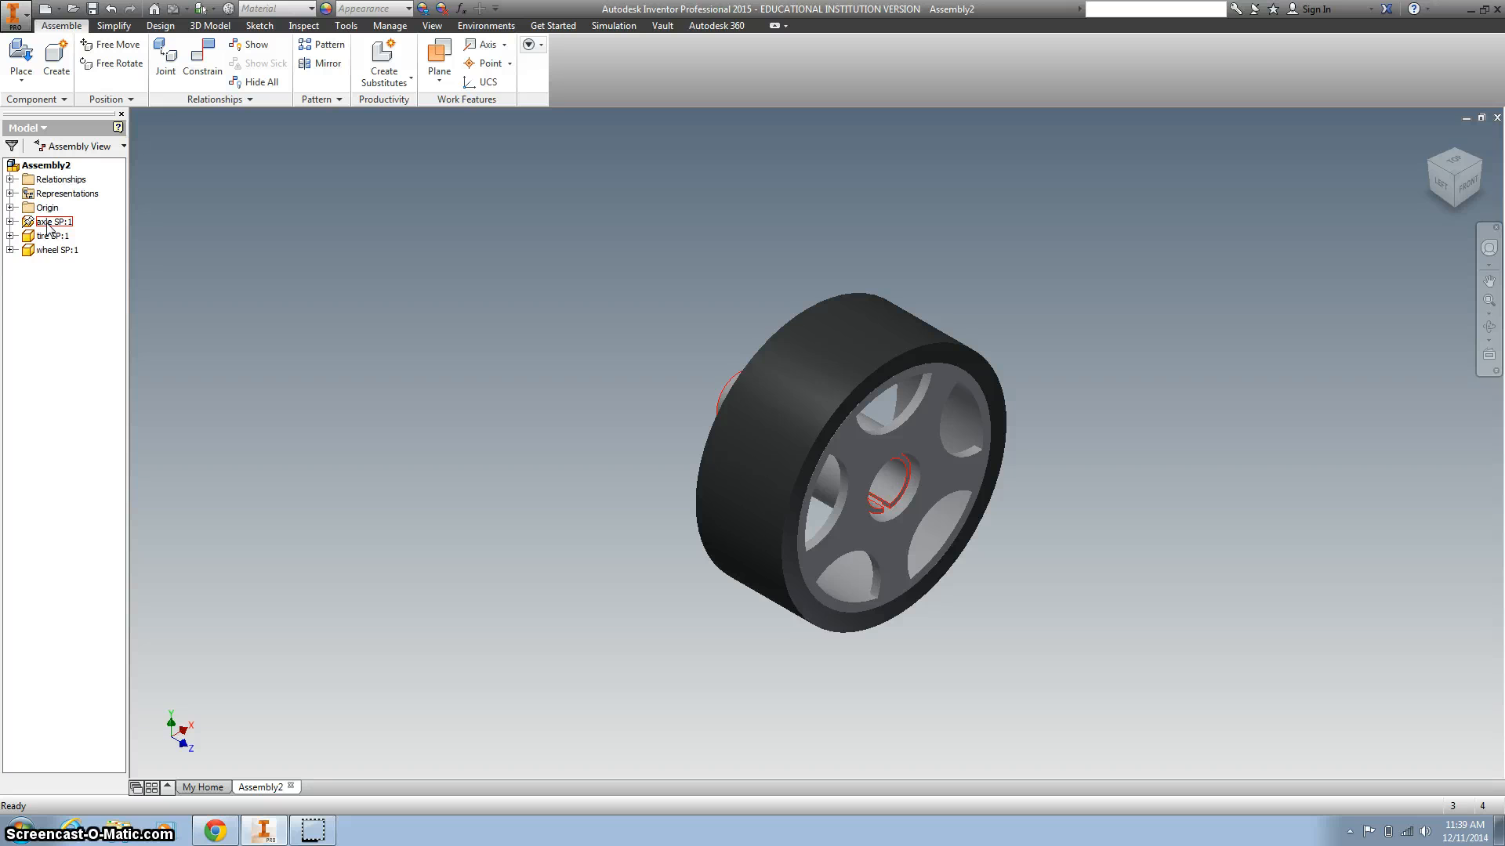
Open axle SP:1 as its own part and expand Revolution1 to reach Sketch1
right_click(46, 221)
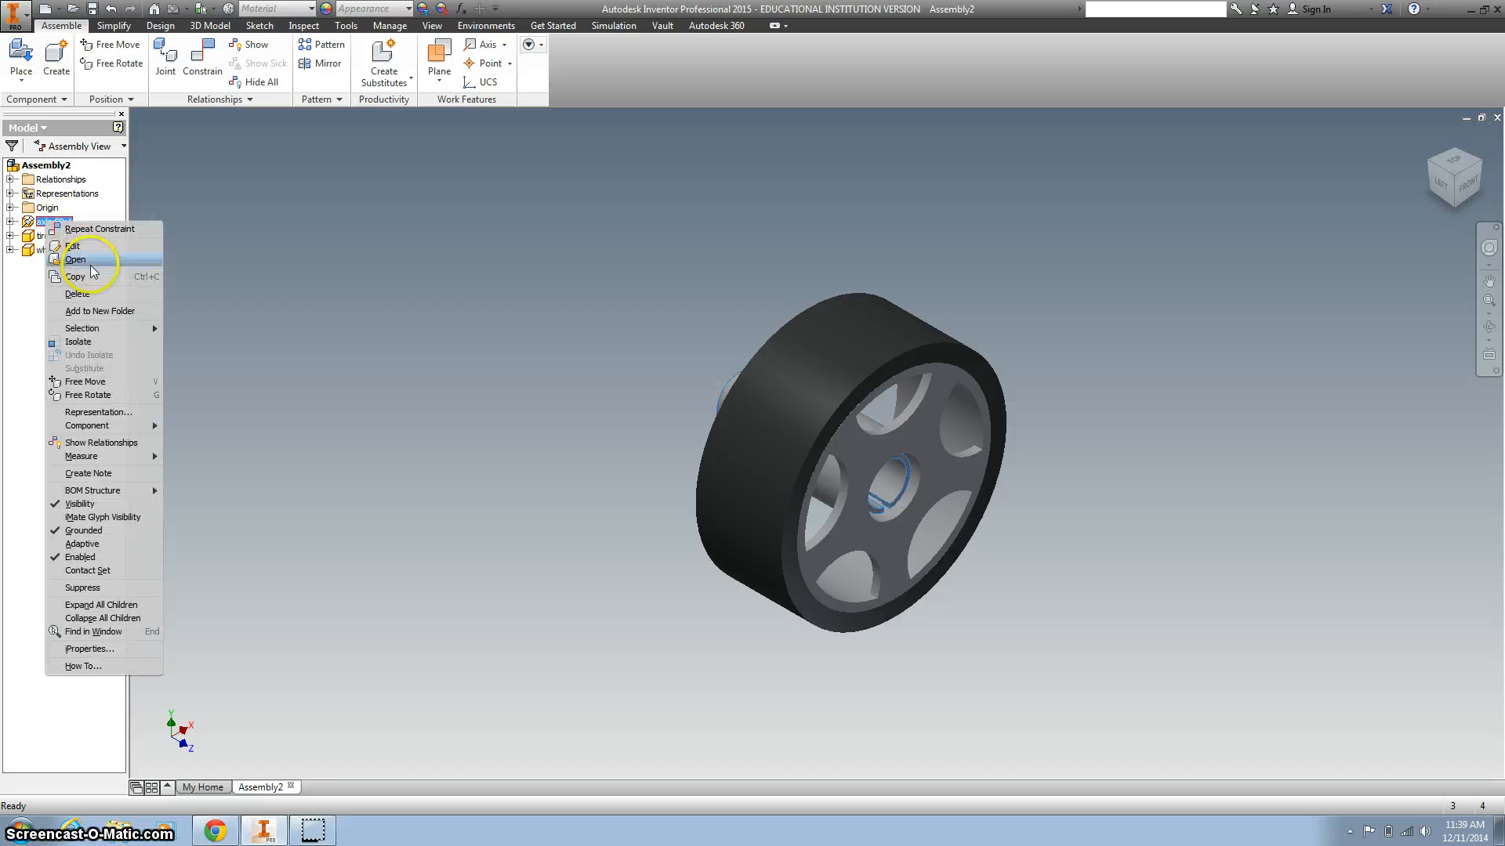
left_click(75, 259)
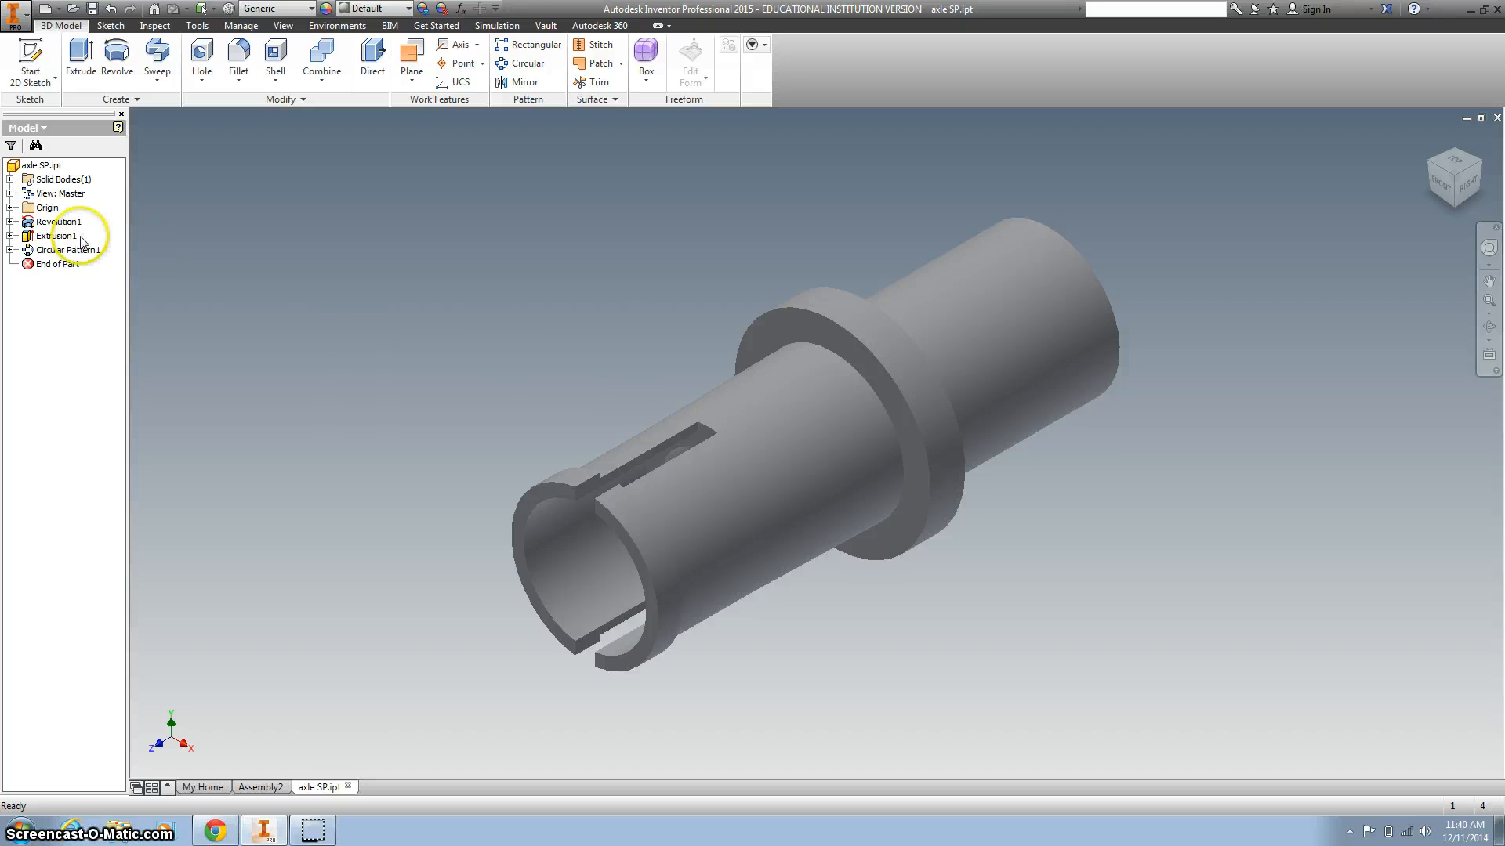
left_click(8, 222)
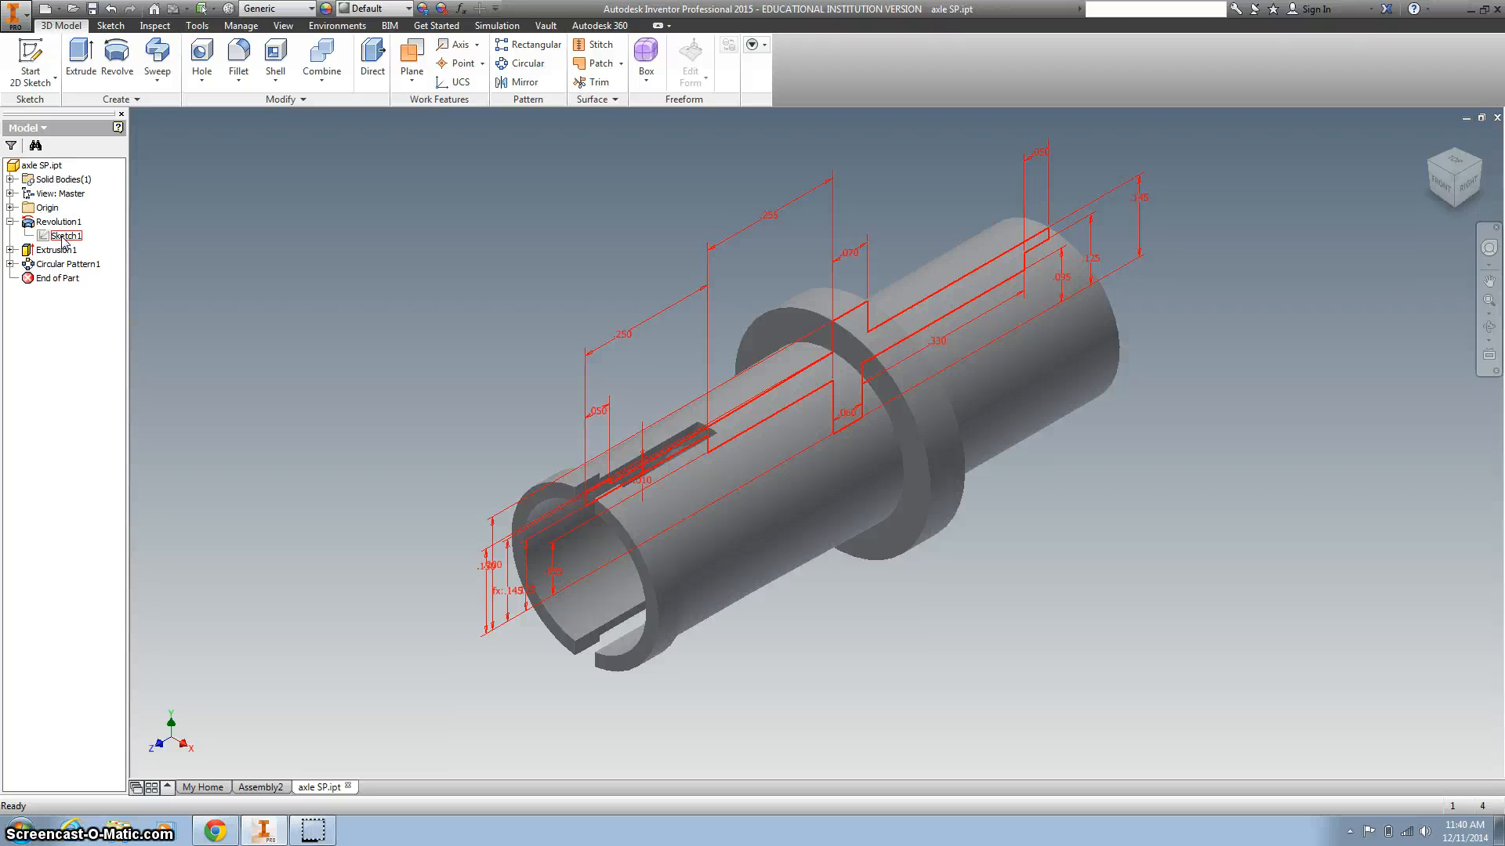
right_click(64, 235)
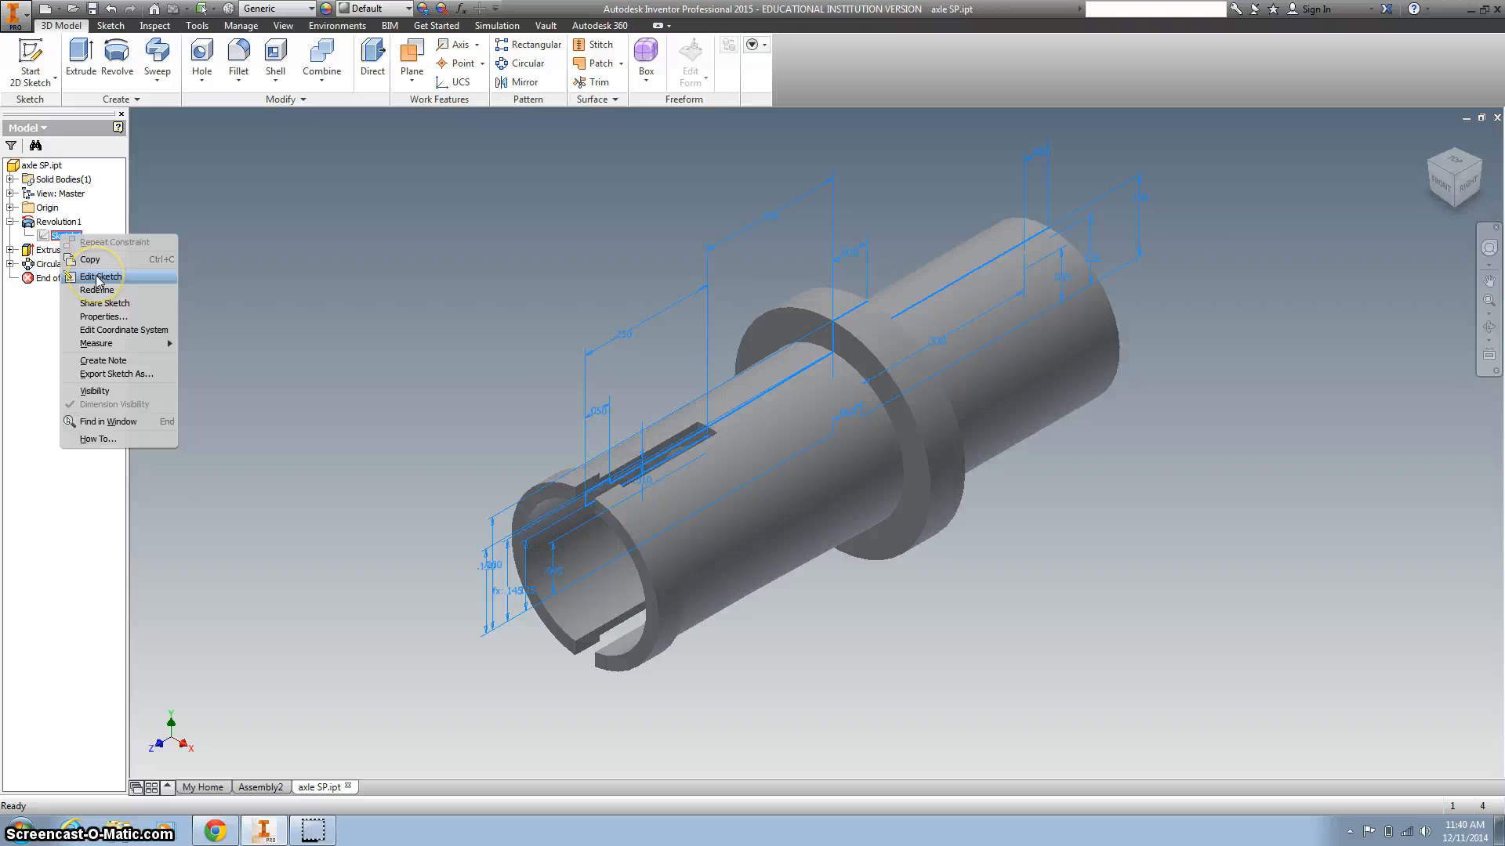
Edit Sketch1, add a driven overall length dimension, change .255 to .300, and finish the sketch
left_click(100, 277)
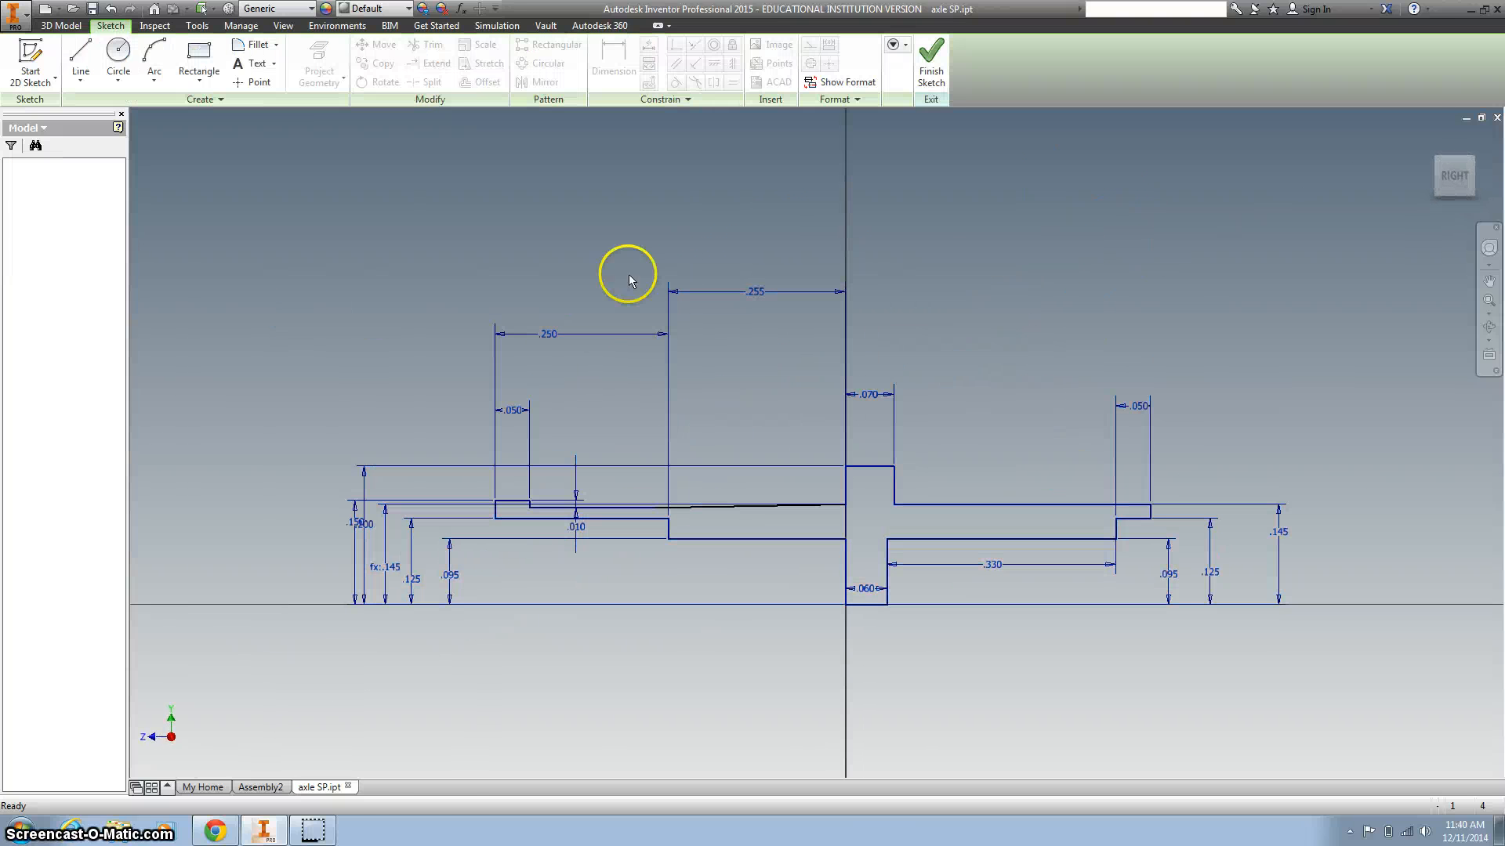
double_click(755, 292)
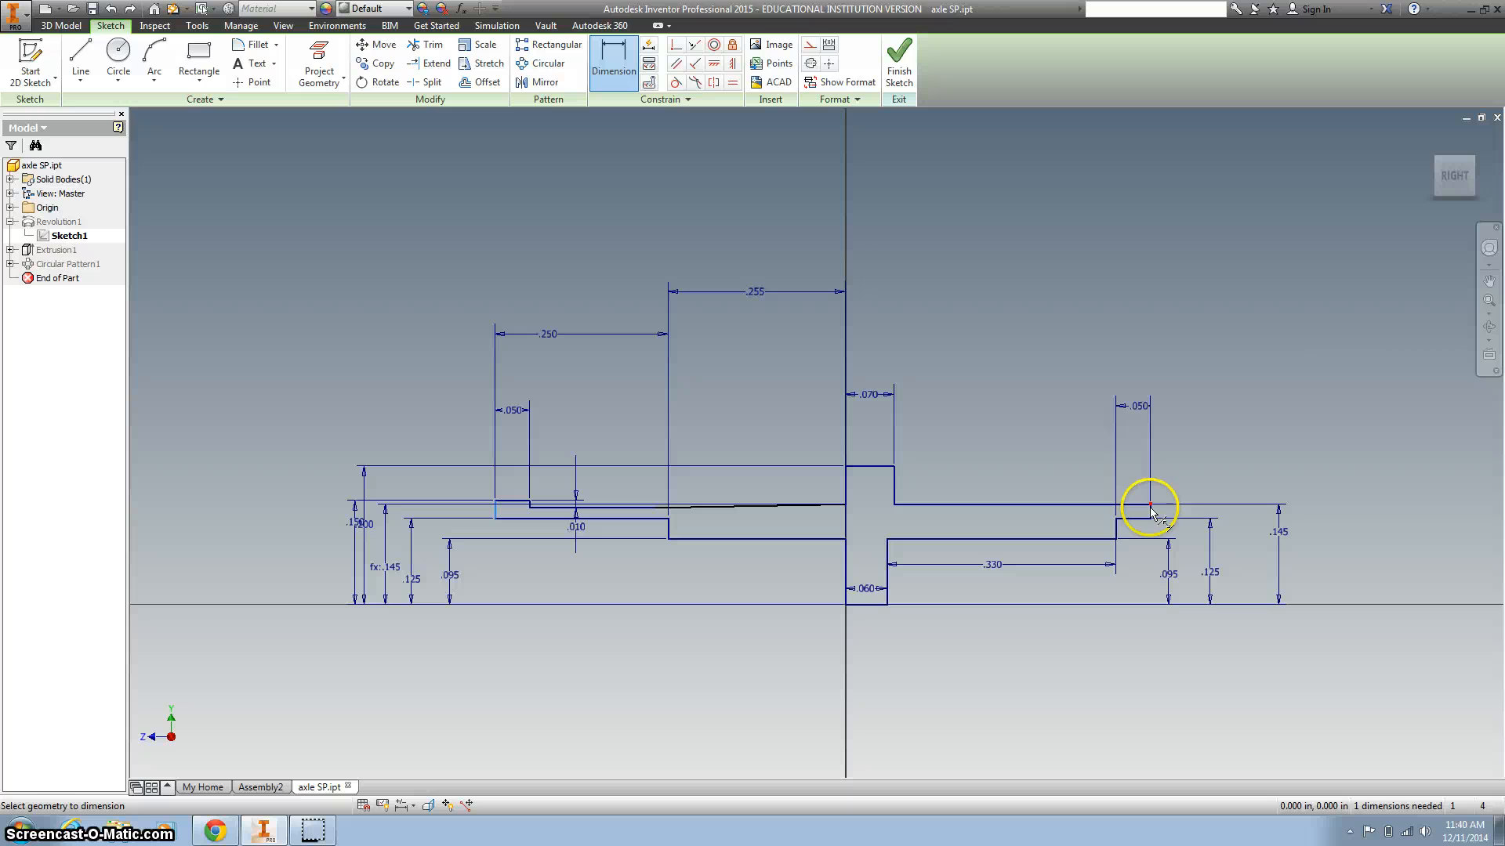
left_click(1148, 506)
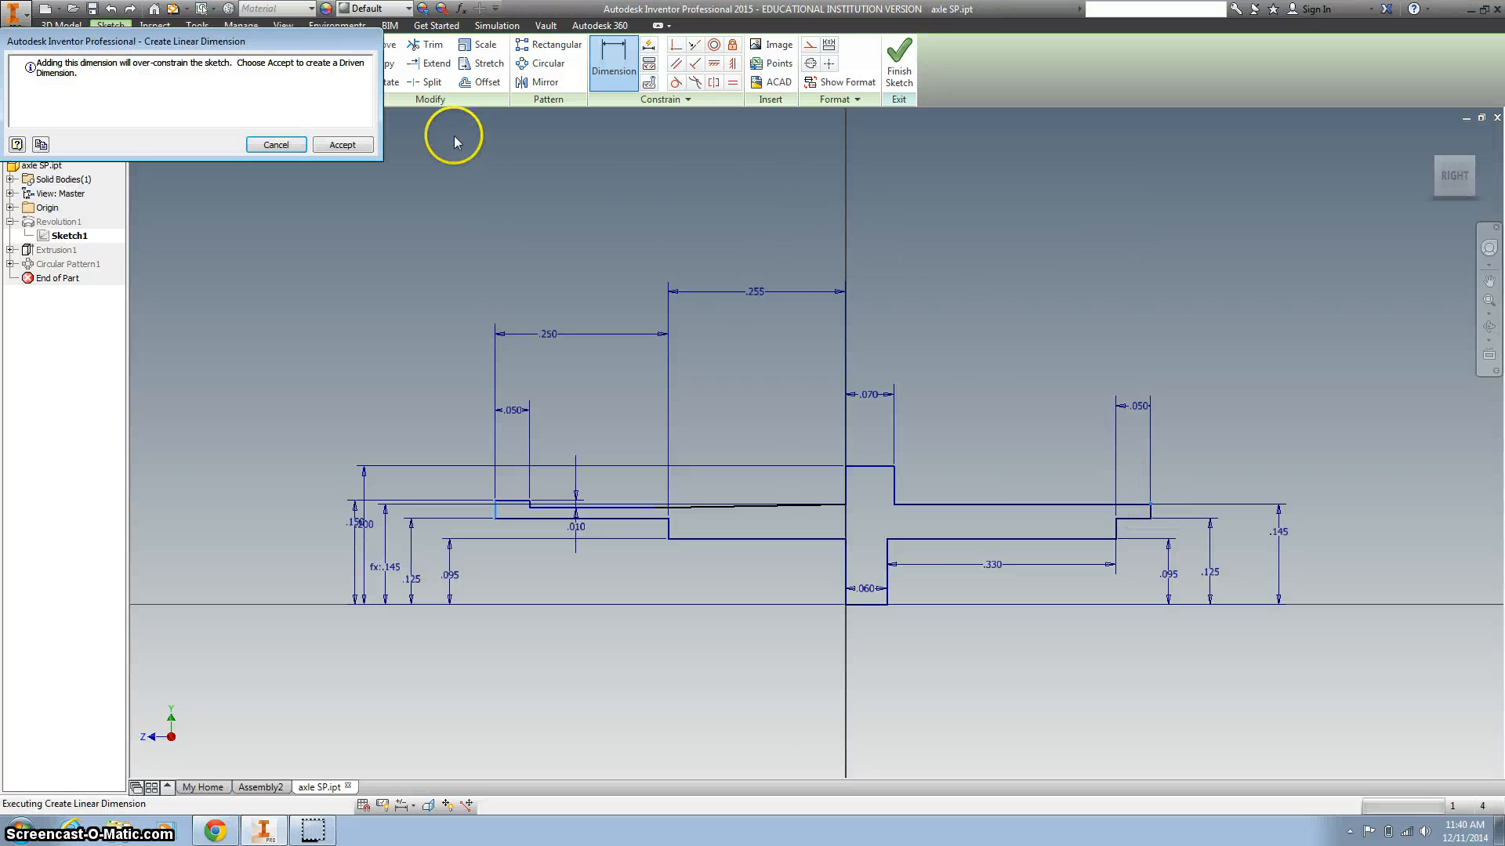
left_click(341, 145)
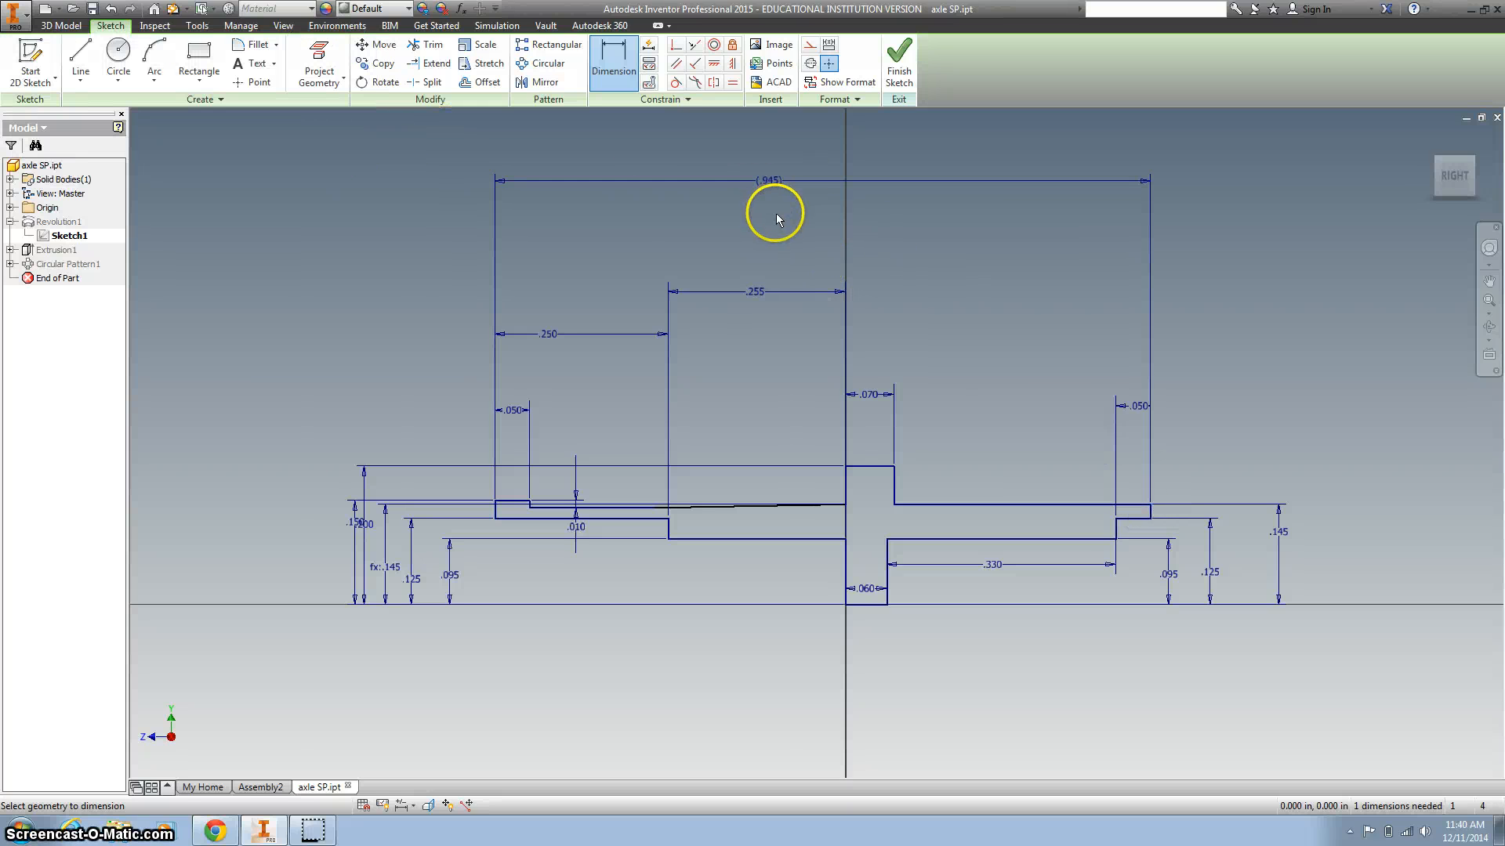
left_click(767, 180)
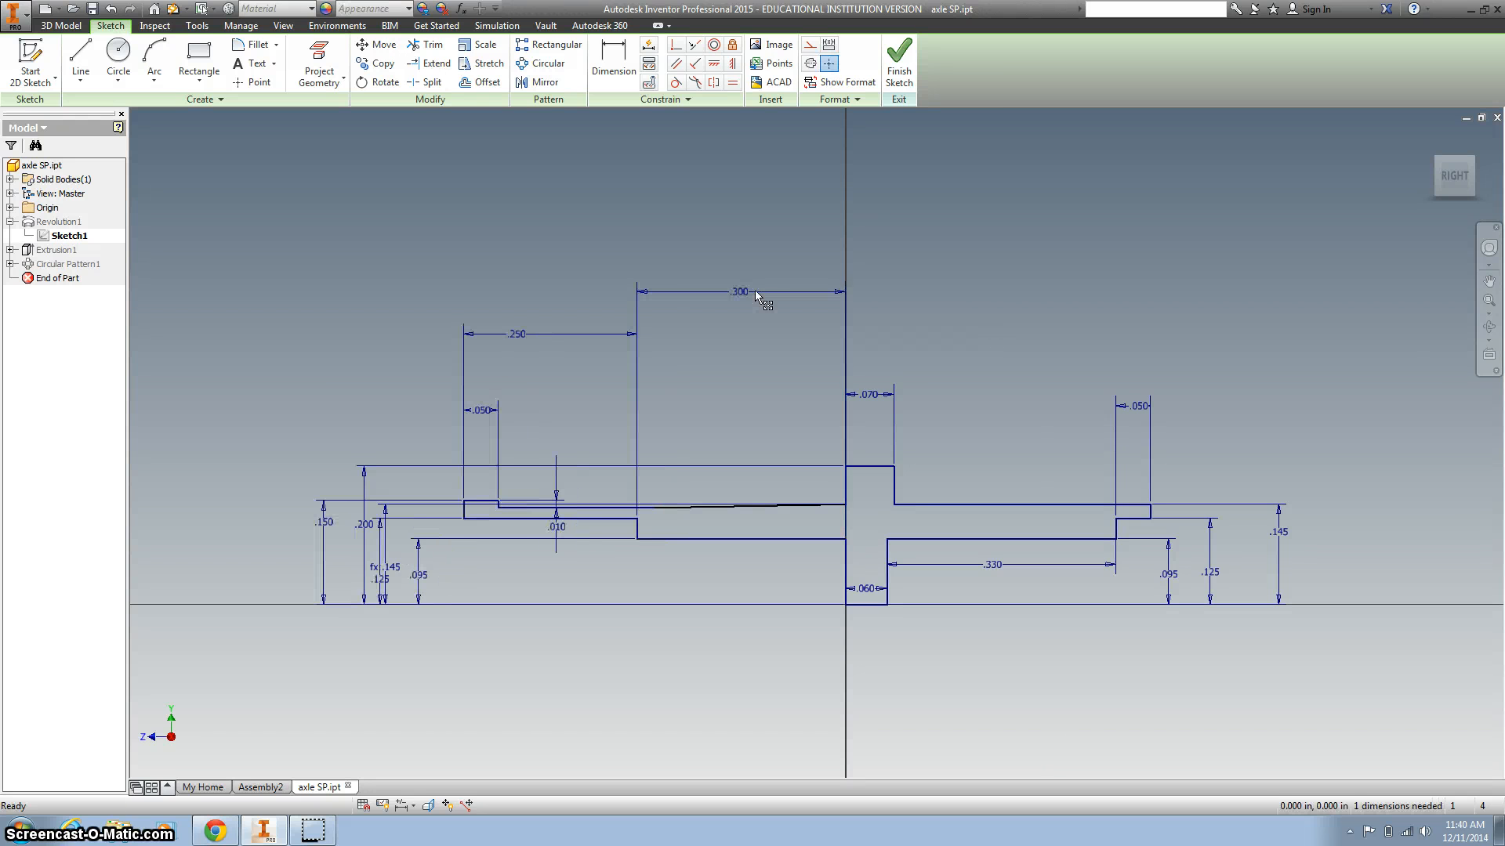
left_click(900, 62)
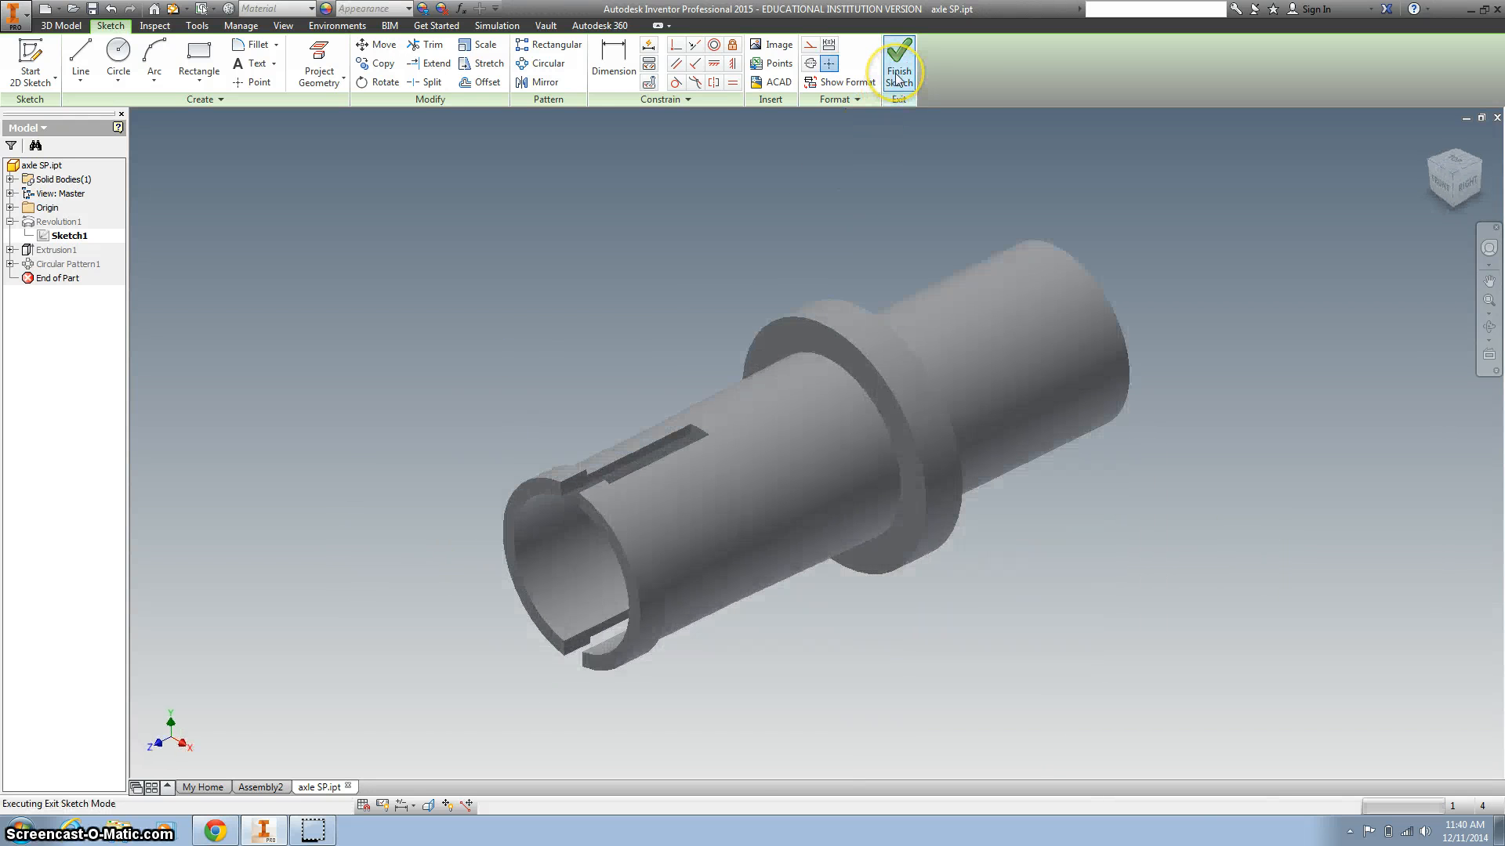
Return to the Assembly2 document with the lengthened axle
left_click(899, 59)
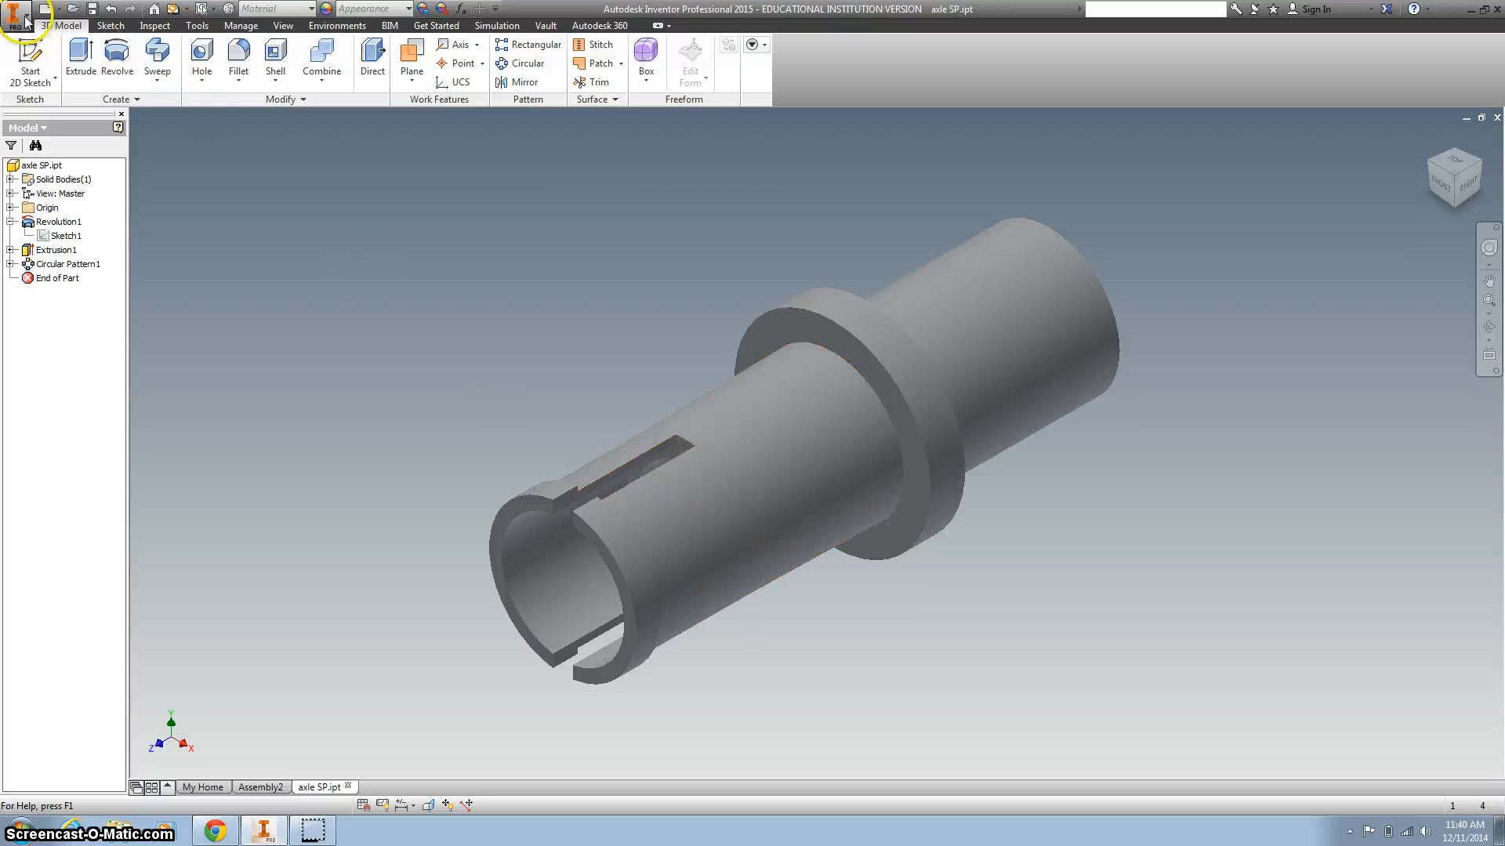
left_click(16, 14)
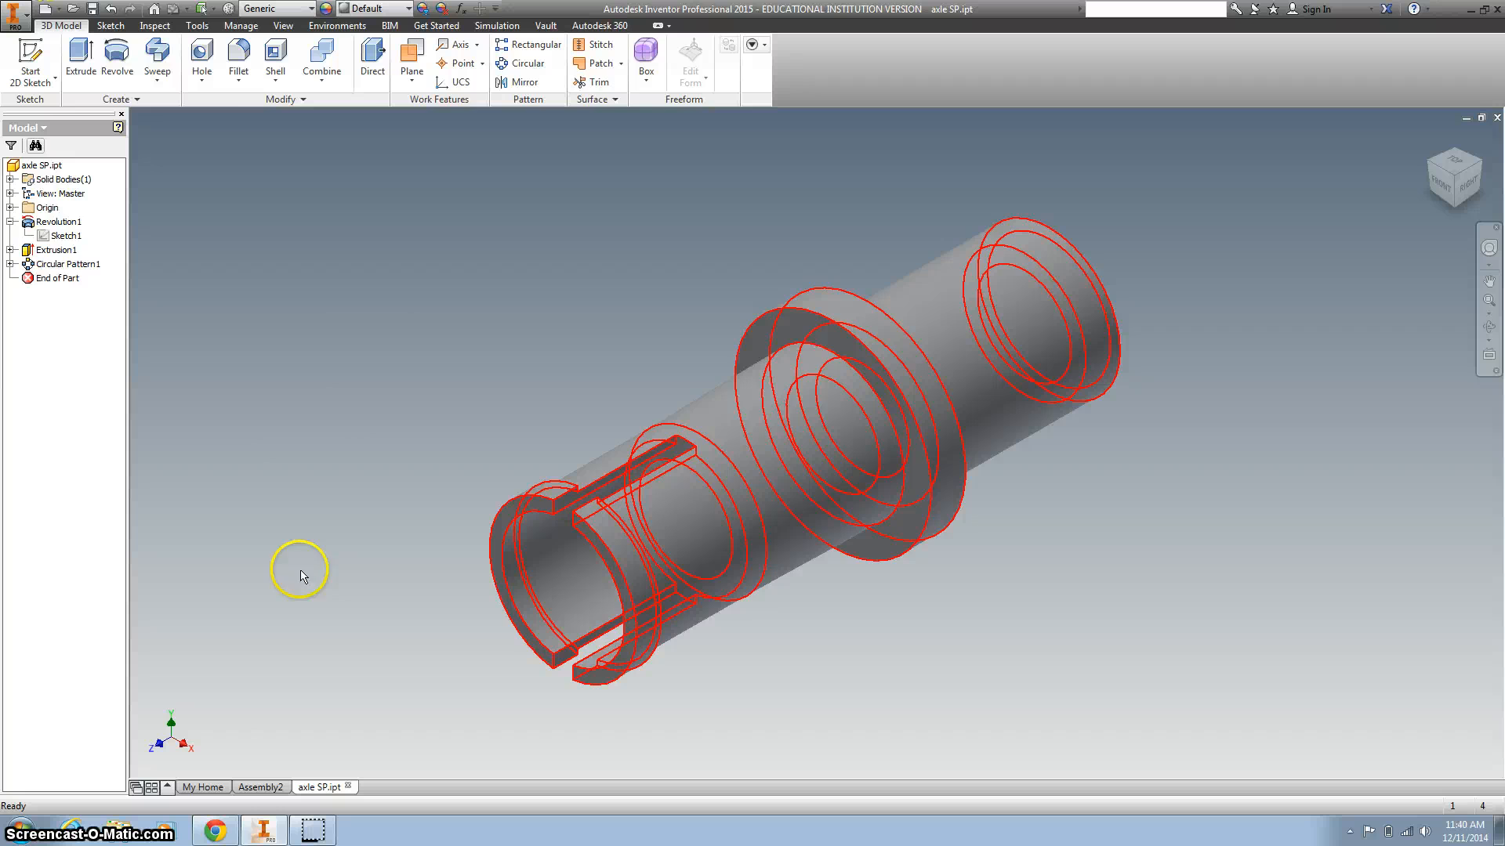
left_click(262, 787)
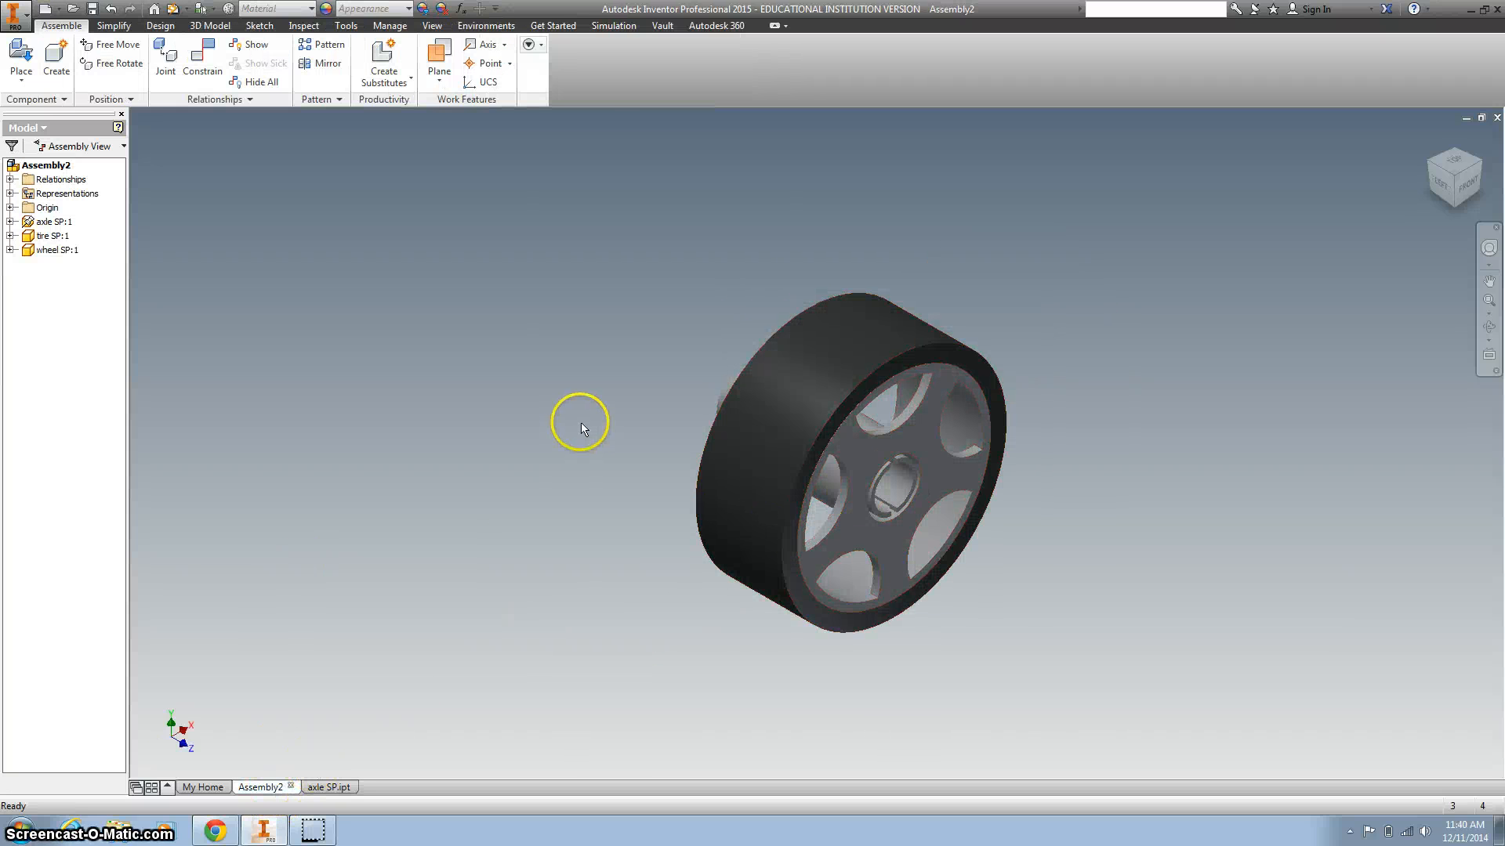
mouse_move(1431, 166)
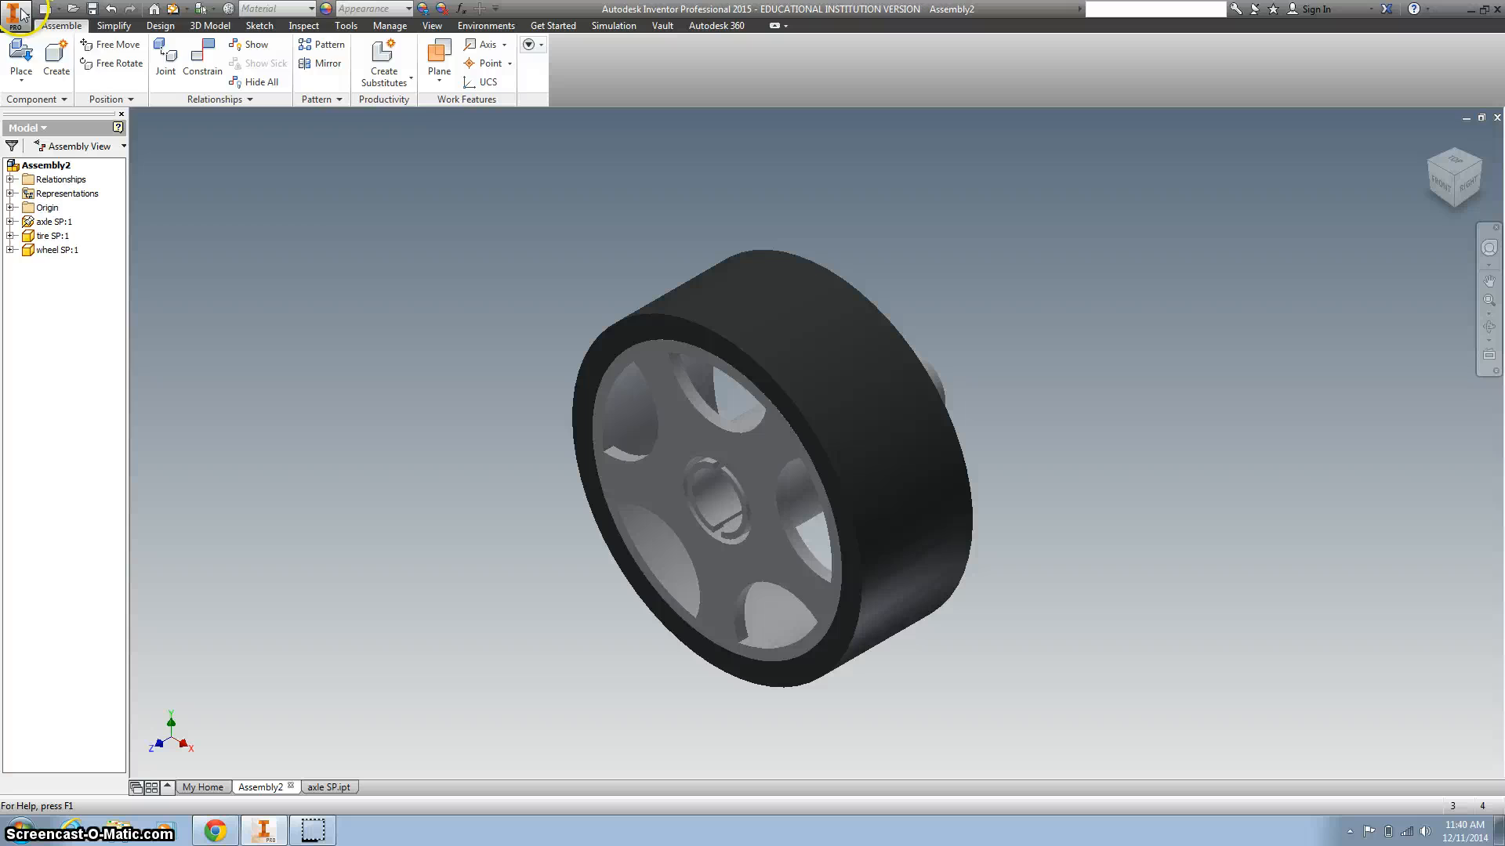
Save the assembly as 'Wheel Assebly STP.iam' and accept the update prompt
left_click(17, 12)
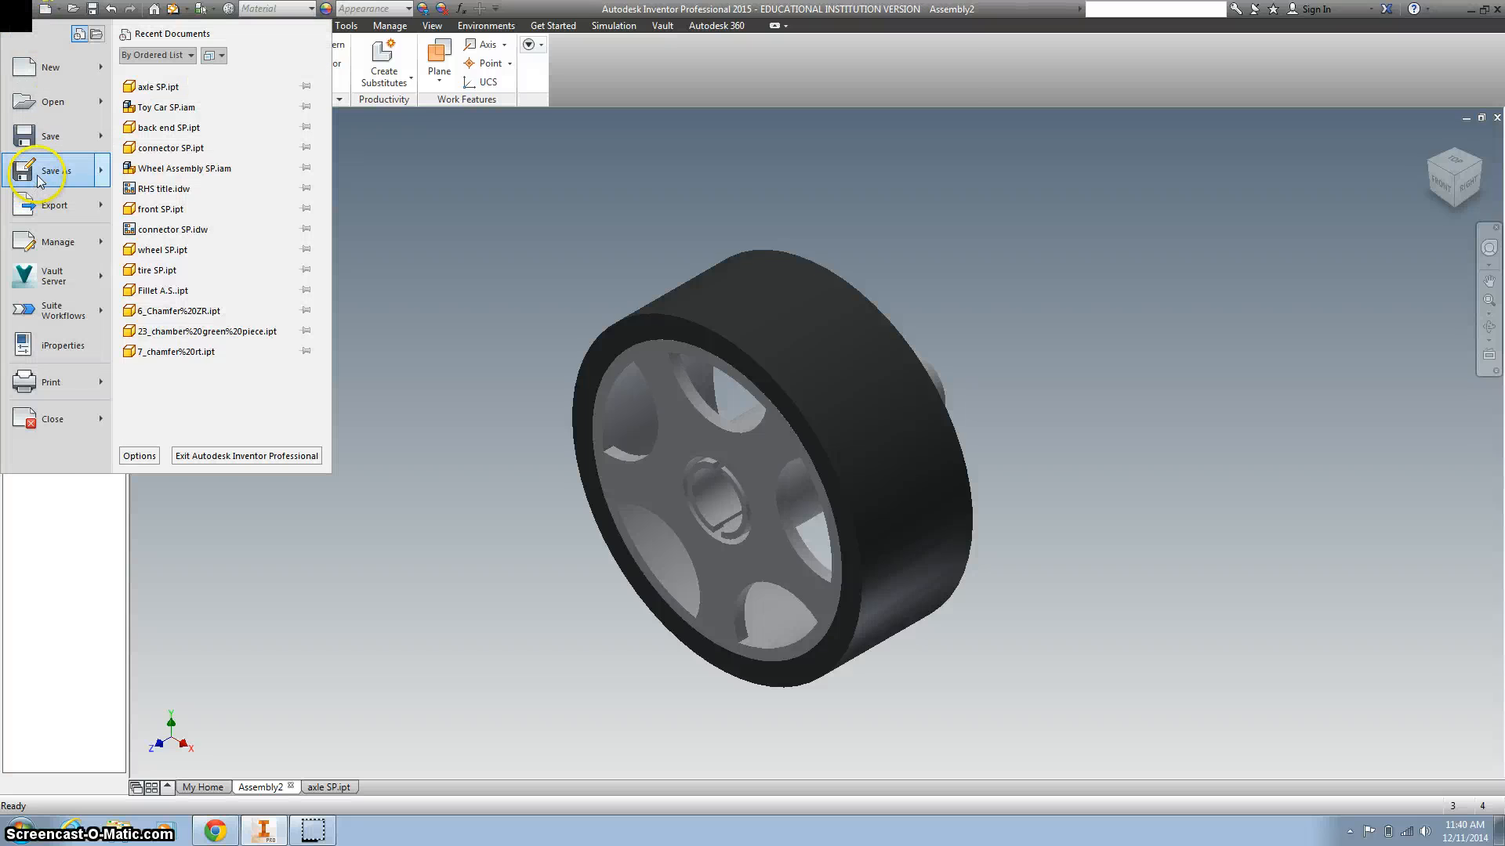
left_click(46, 170)
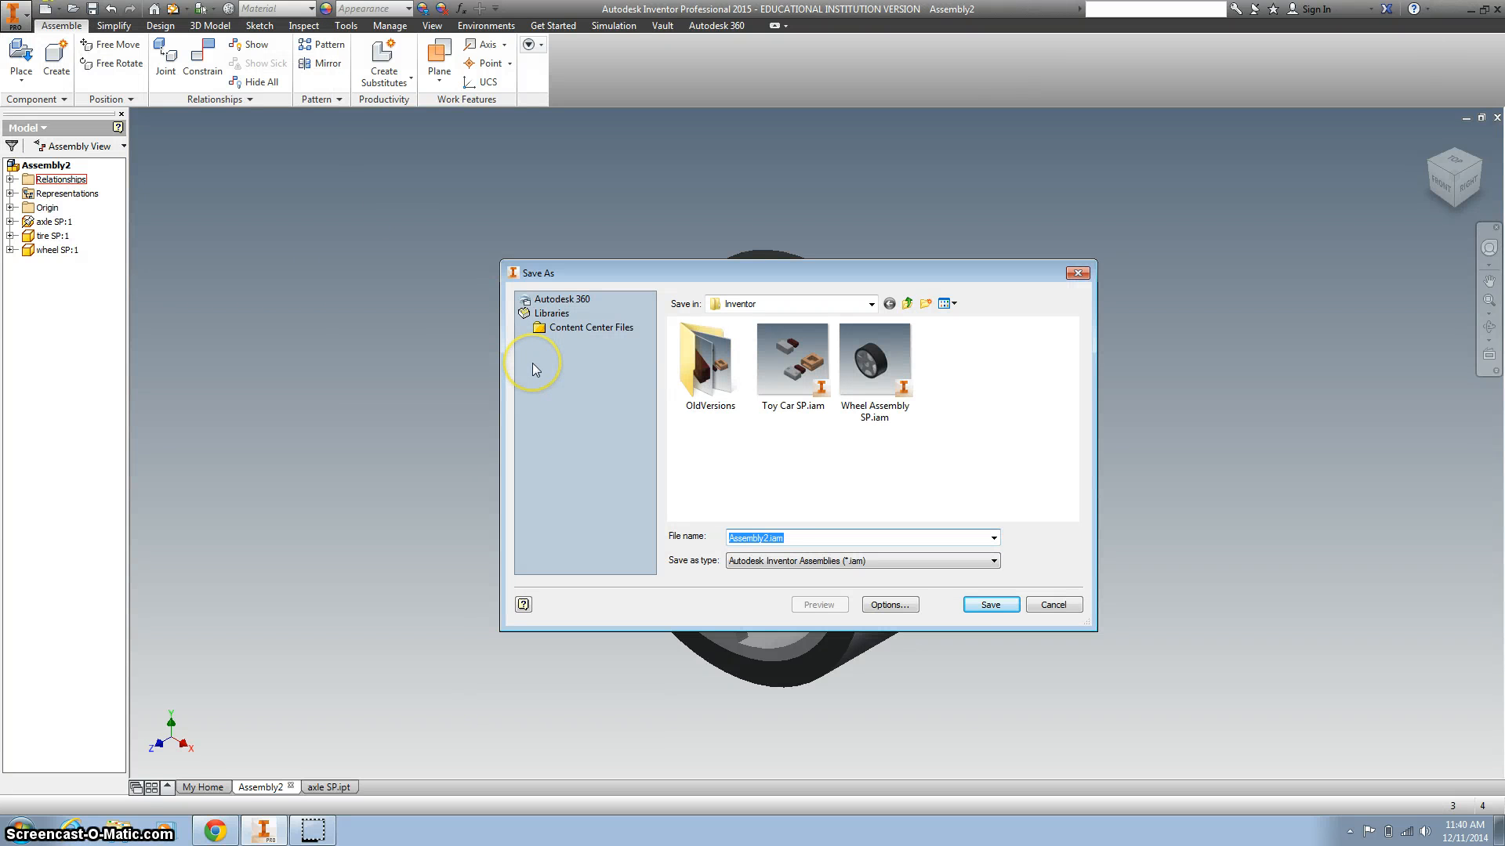
type("Wheel Ass")
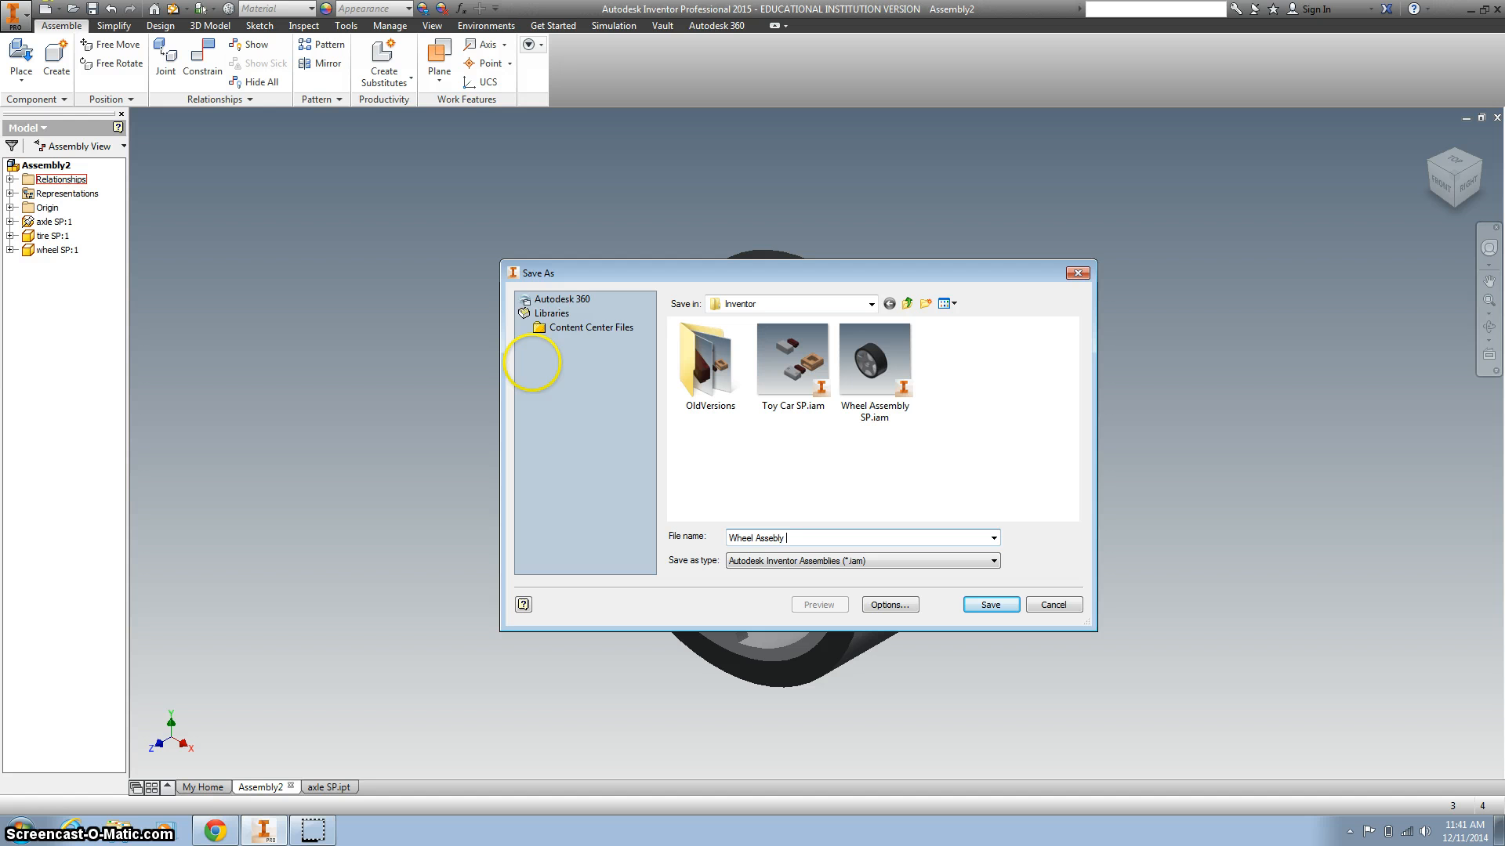
type("STP")
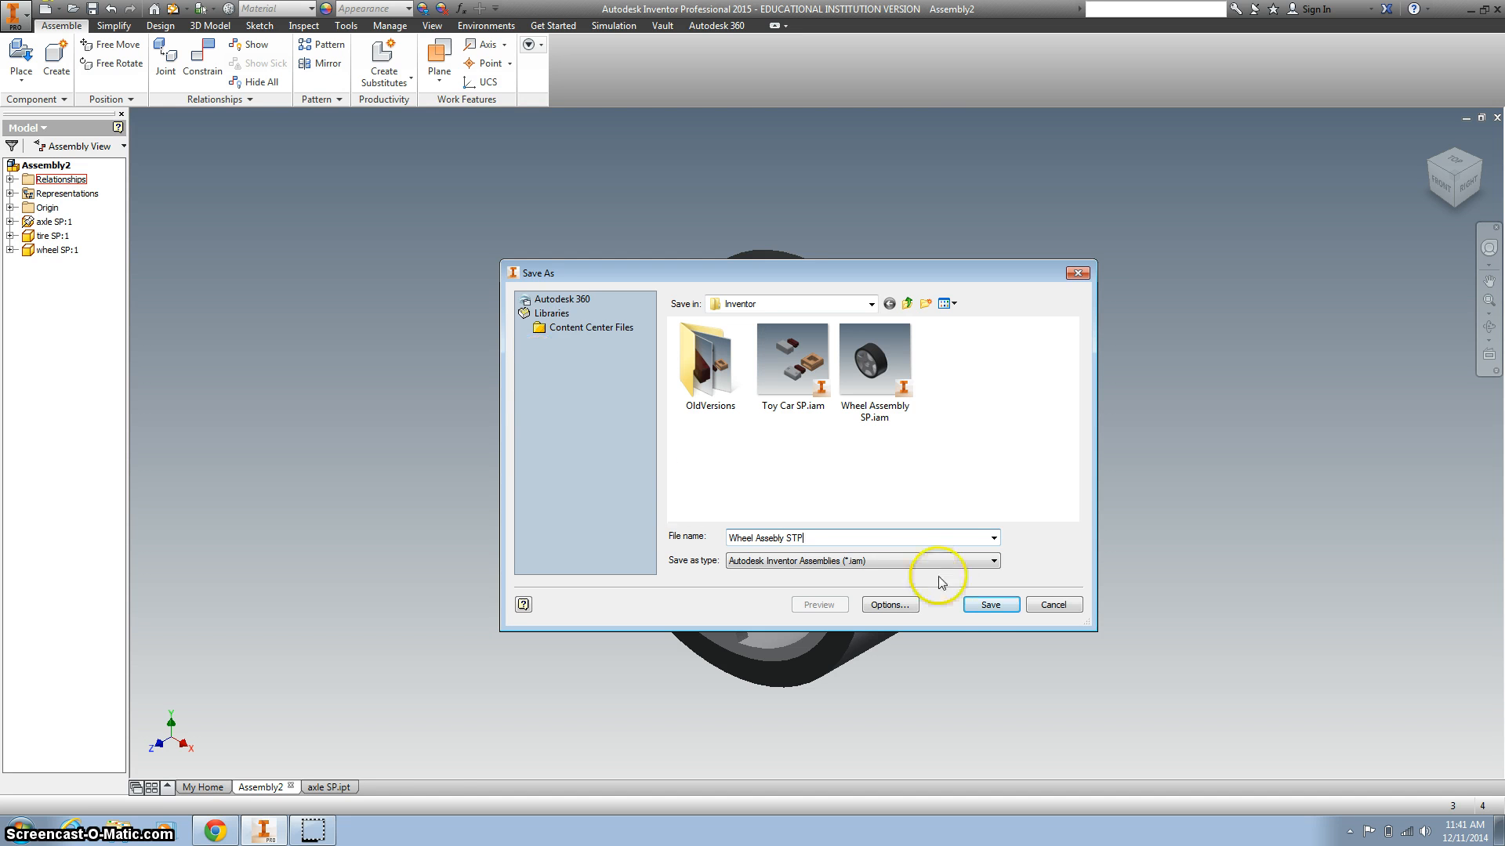
left_click(990, 604)
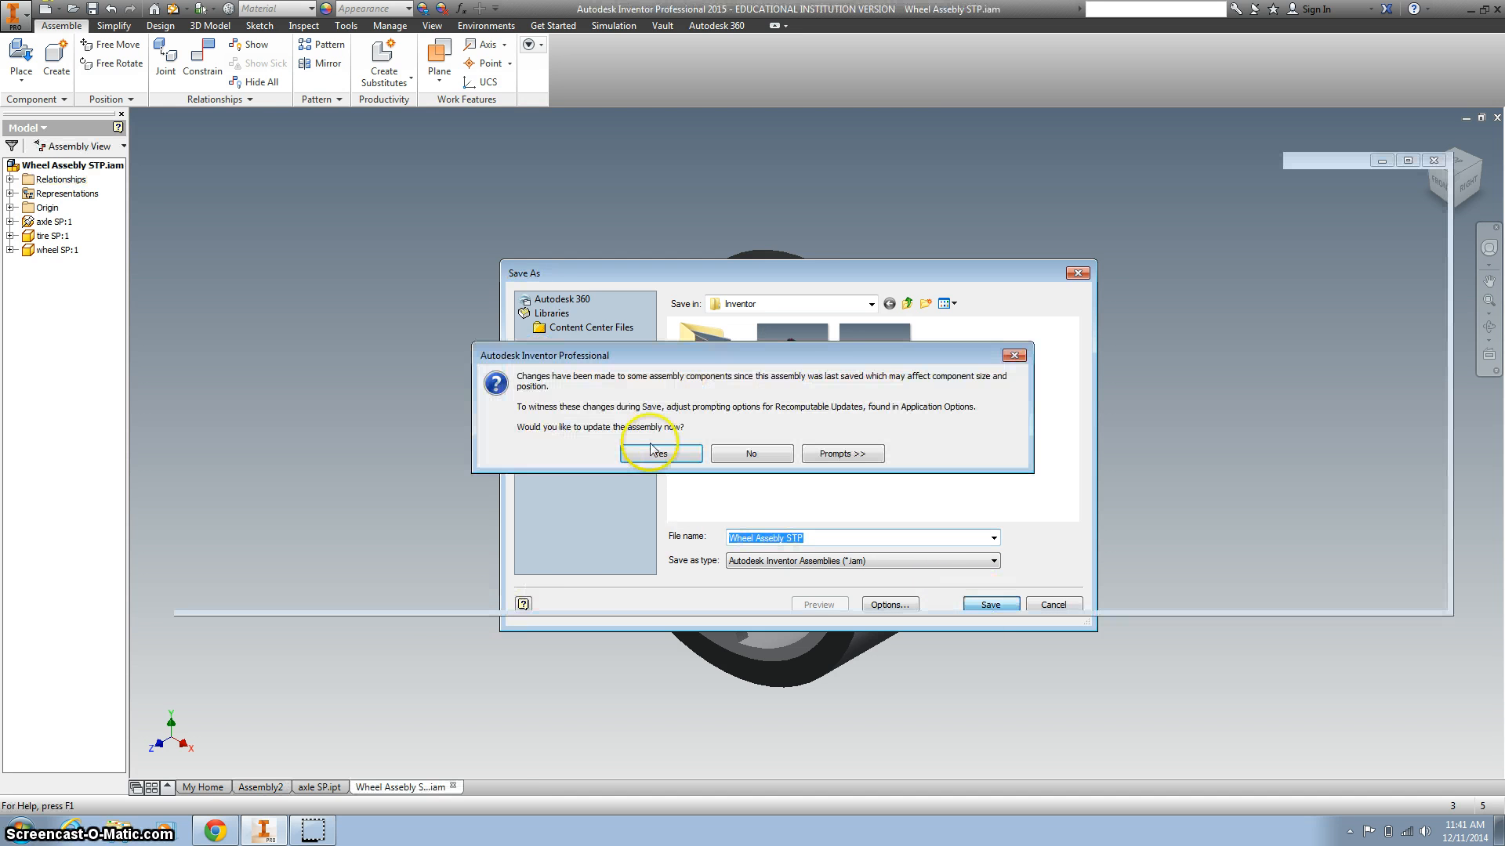
left_click(660, 454)
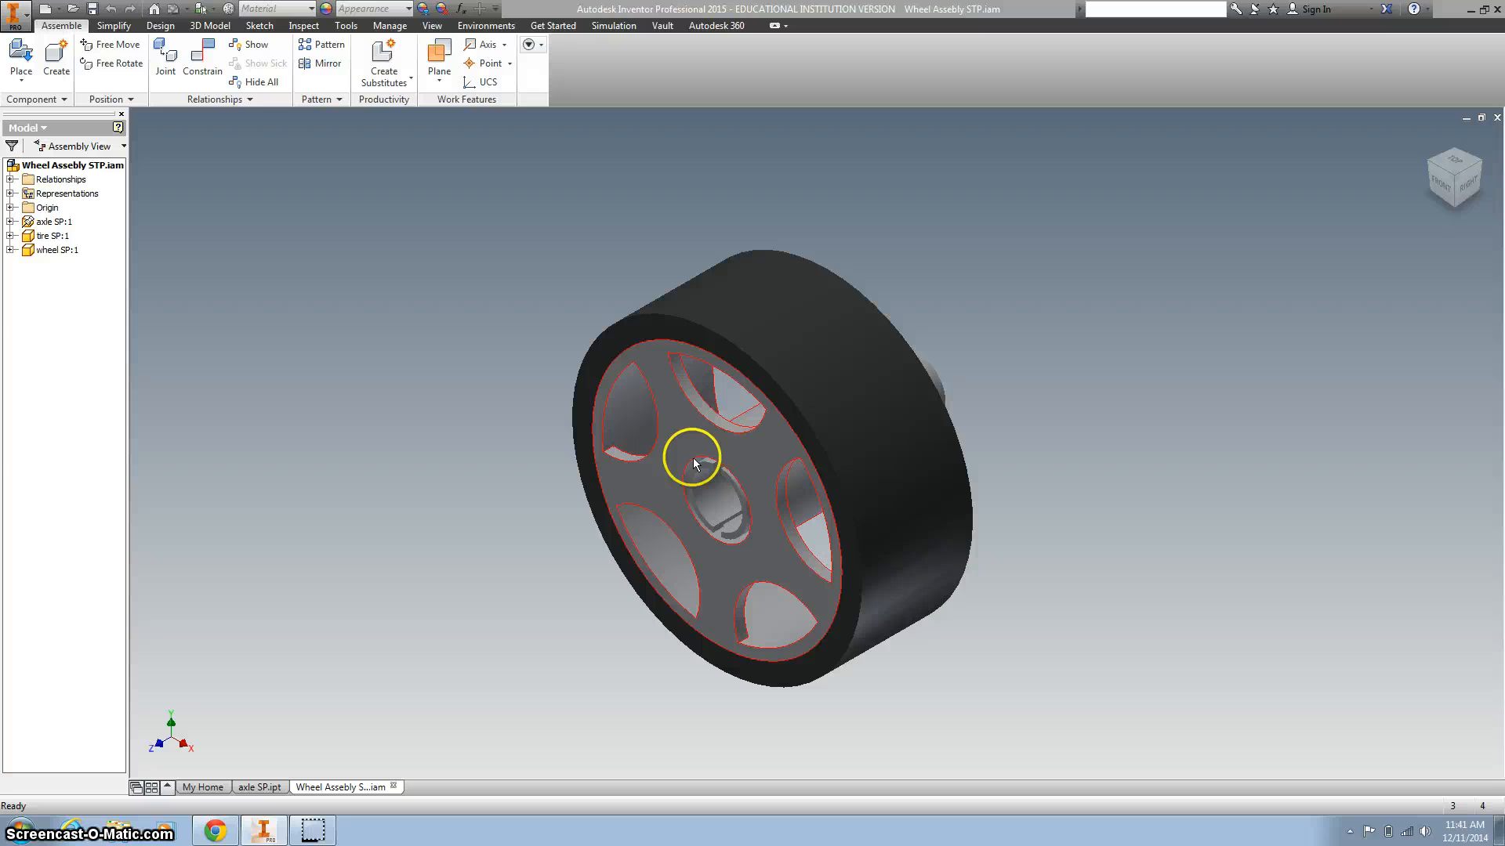
left_click(694, 462)
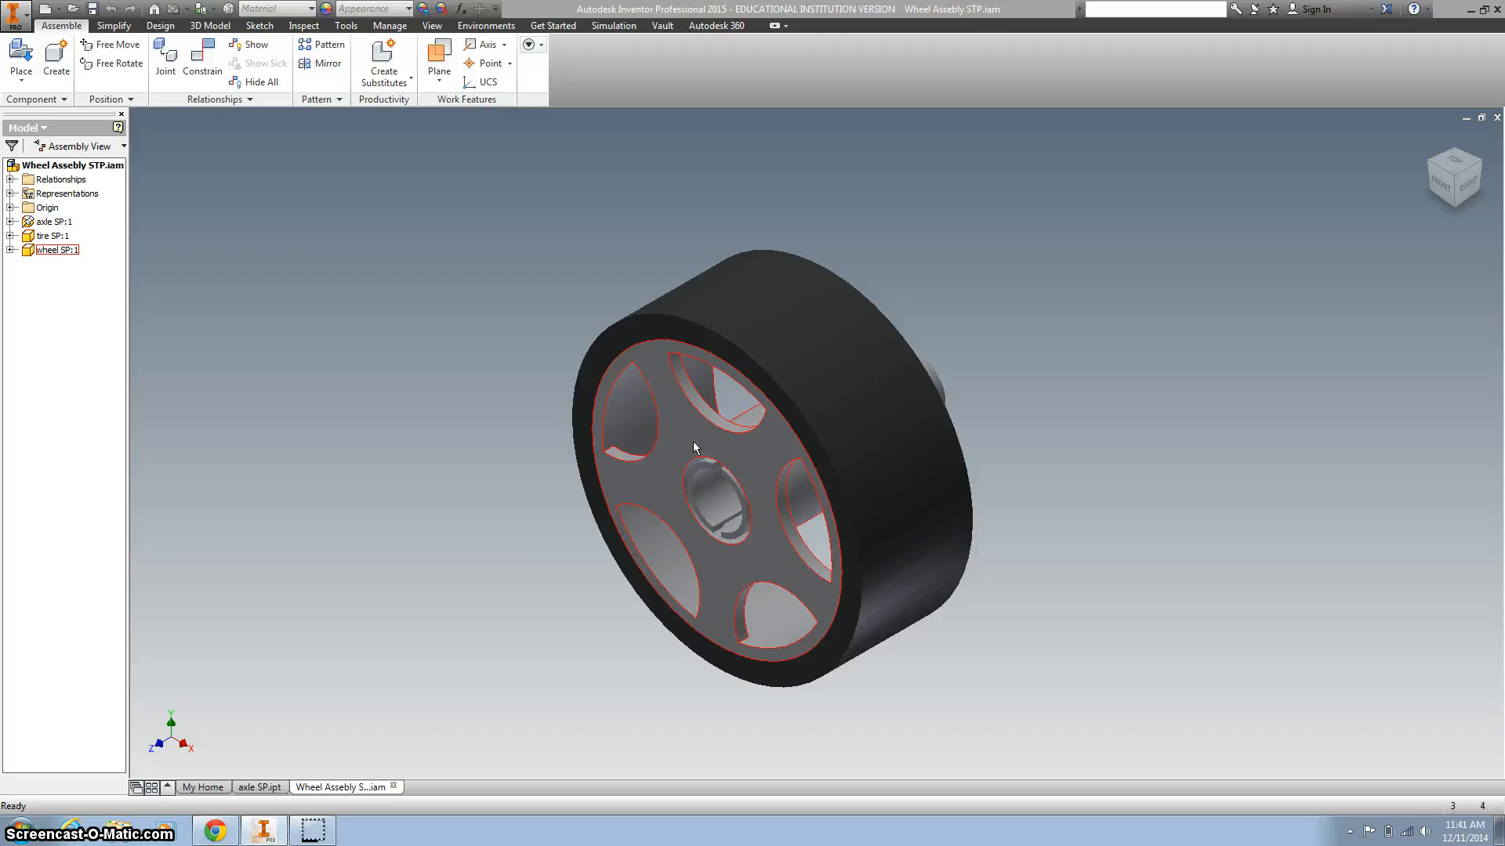